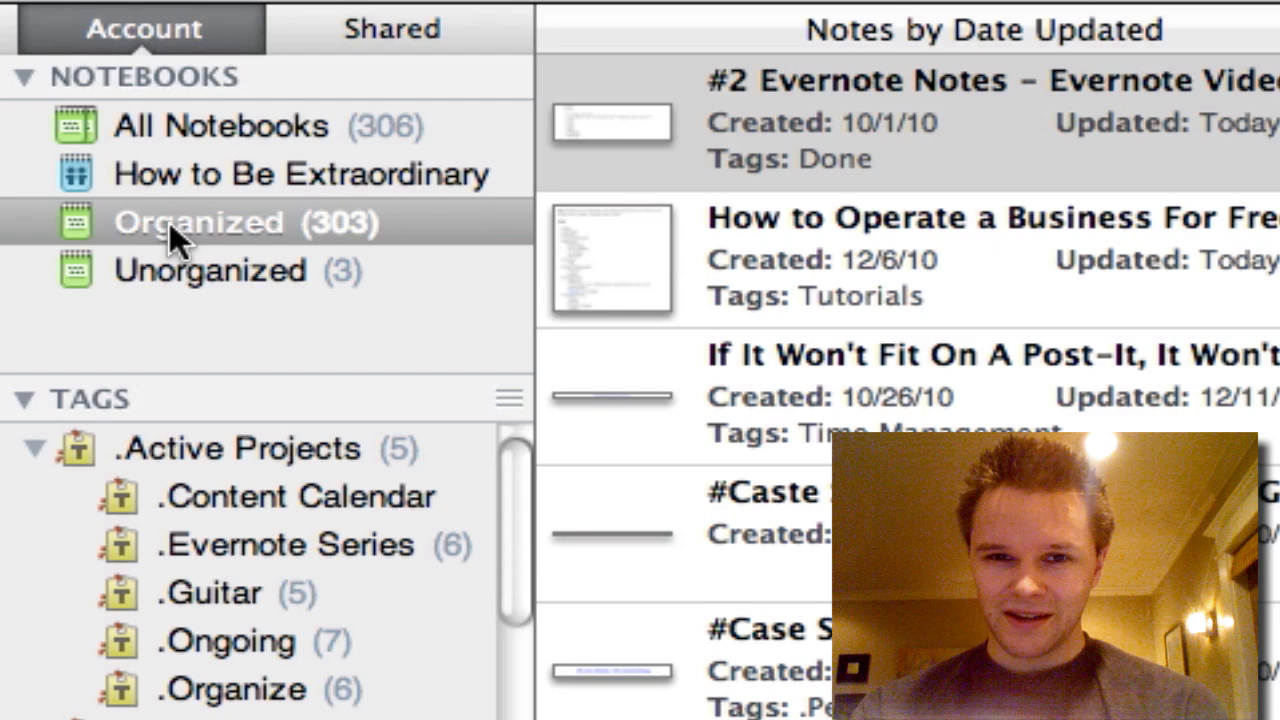
pyautogui.moveTo(180, 290)
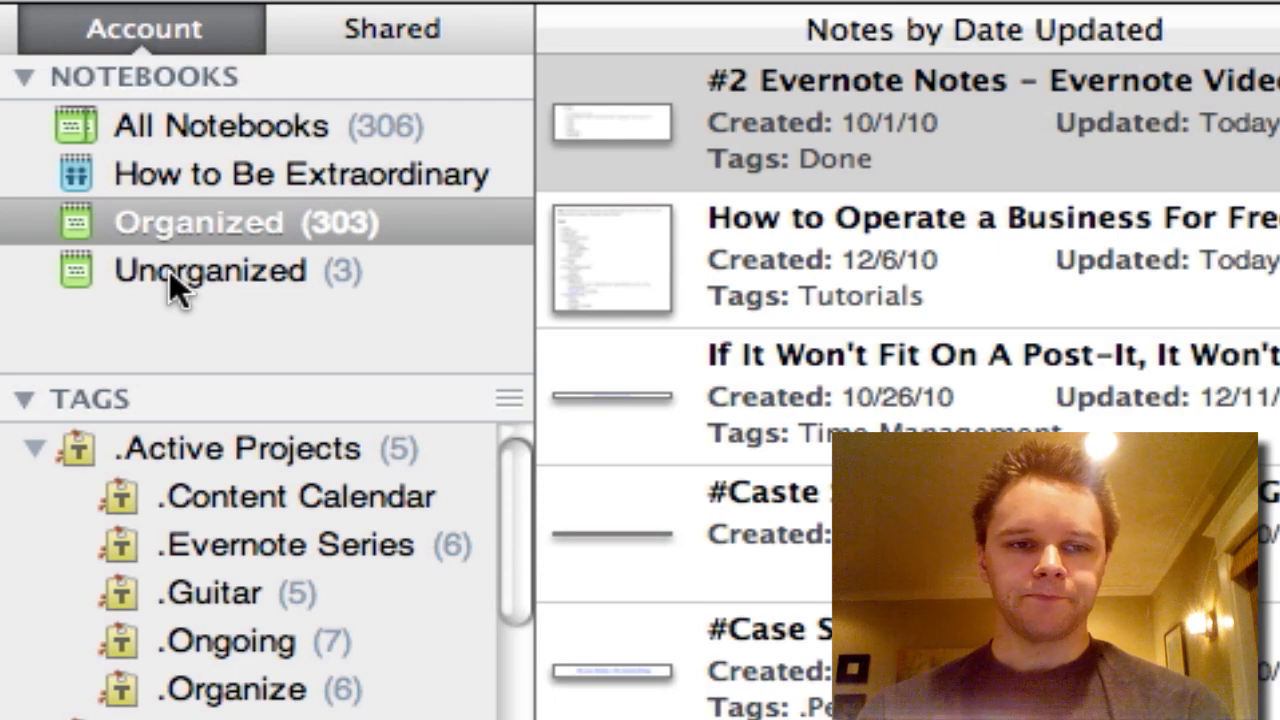
pyautogui.moveTo(240, 270)
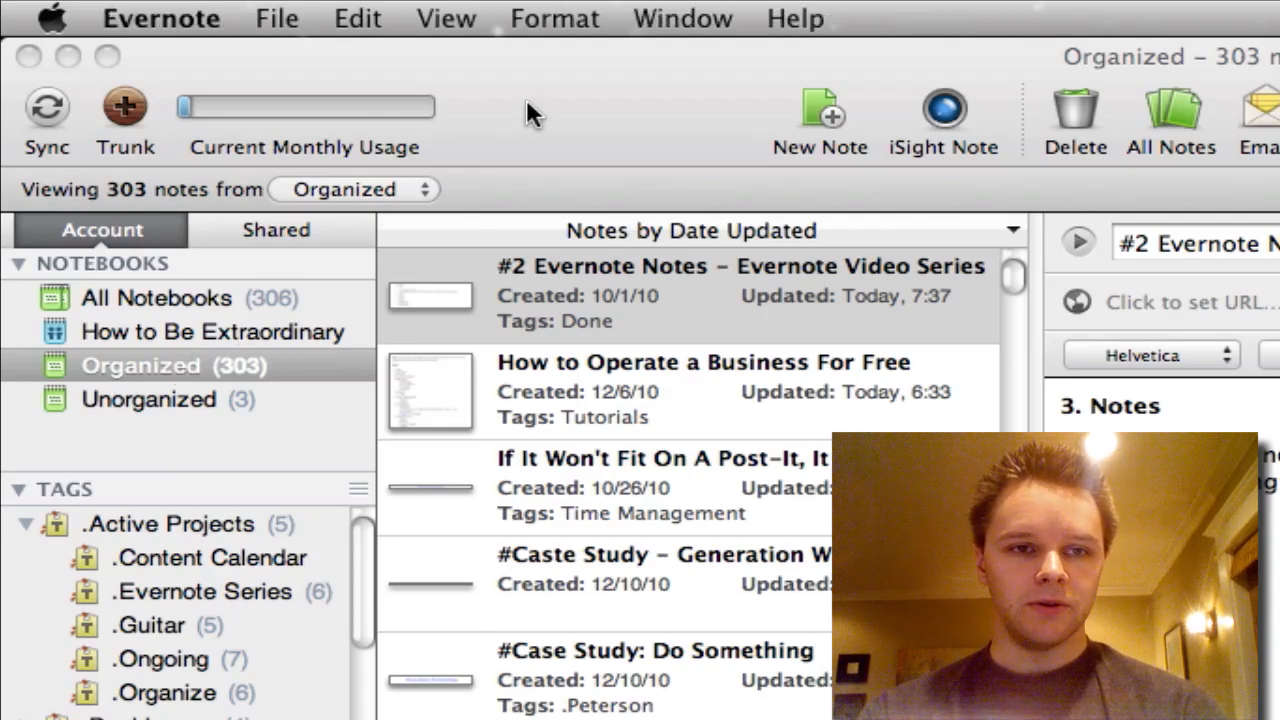
# Step: Create a new notebook left non-default and synchronized after trying the Local type
pyautogui.click(276, 18)
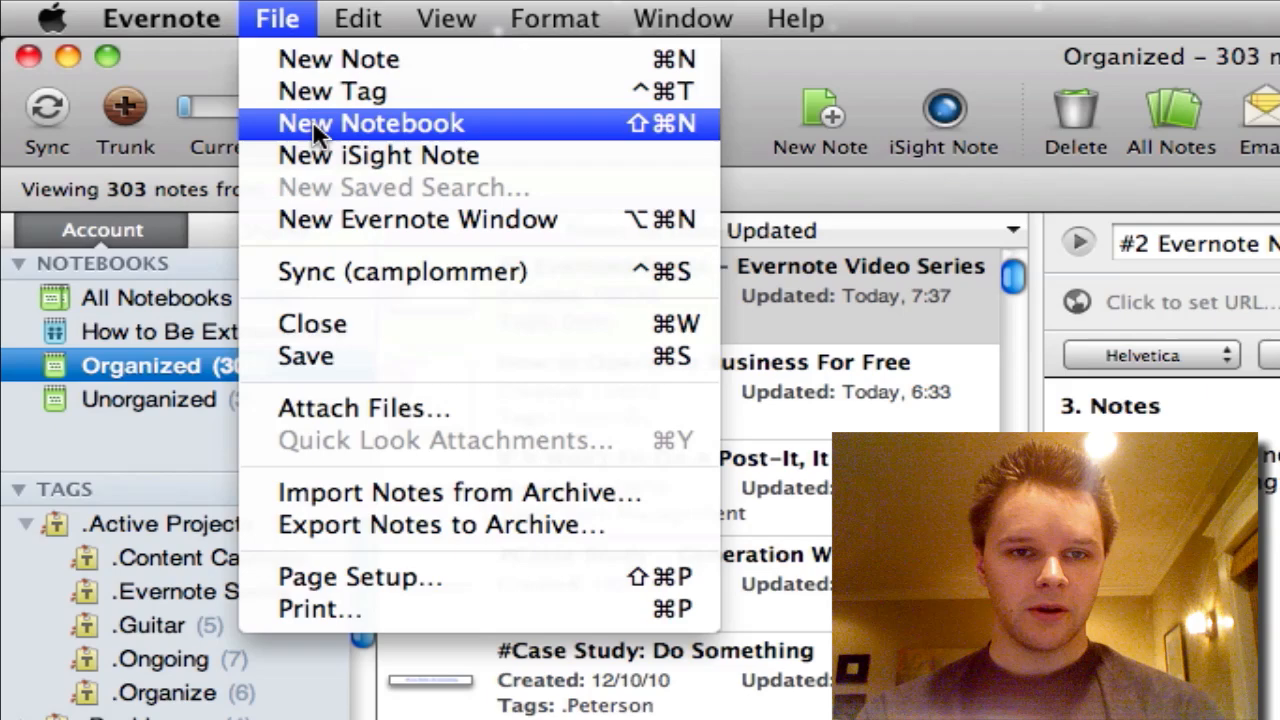
pyautogui.click(370, 124)
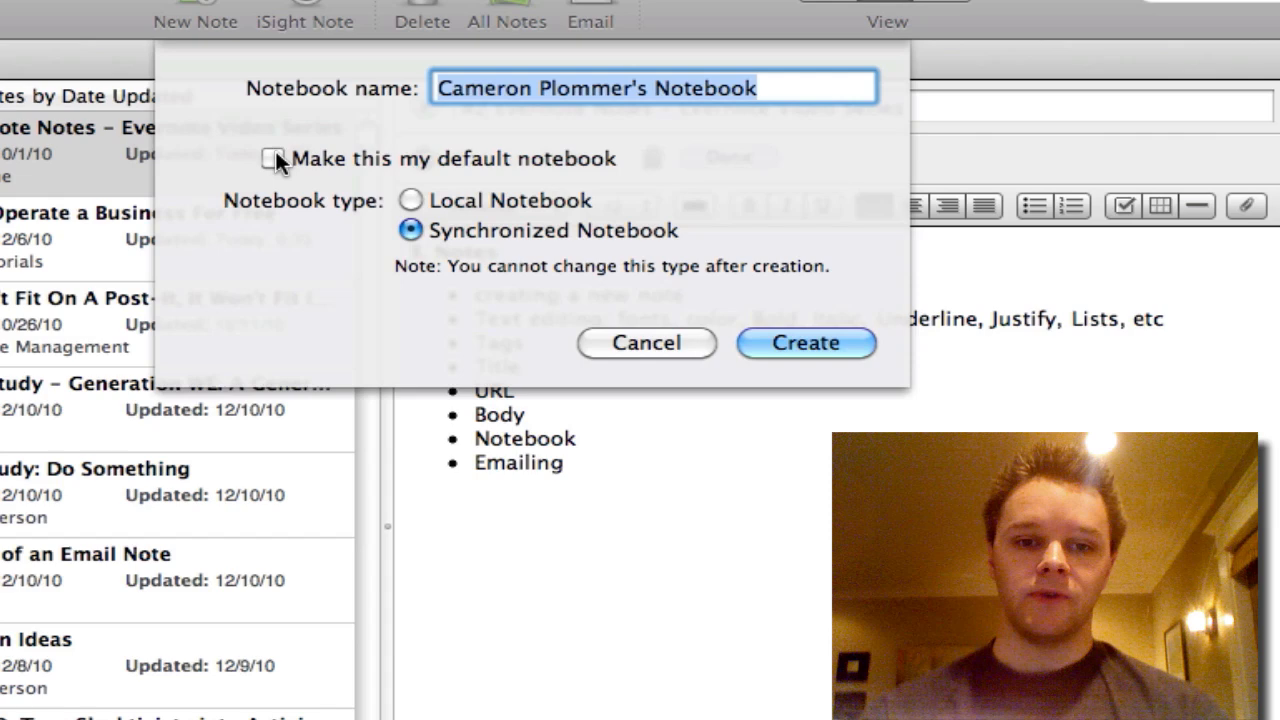
pyautogui.click(276, 160)
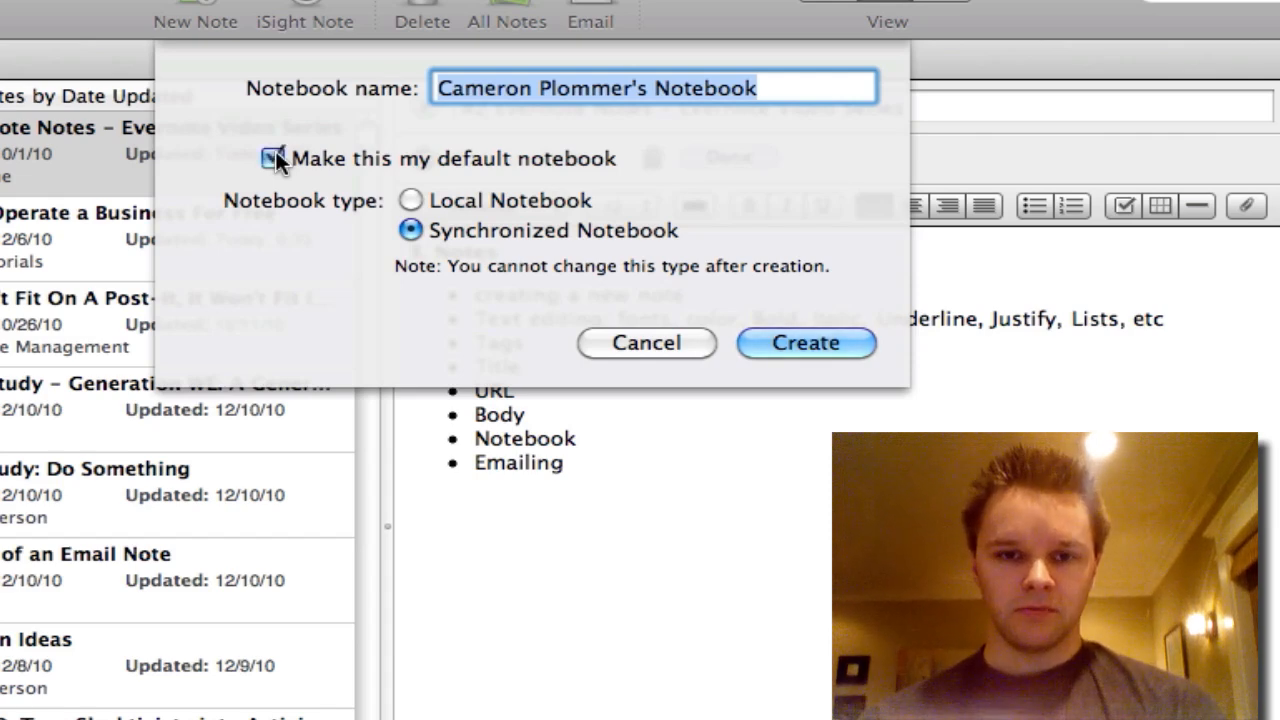
pyautogui.click(272, 158)
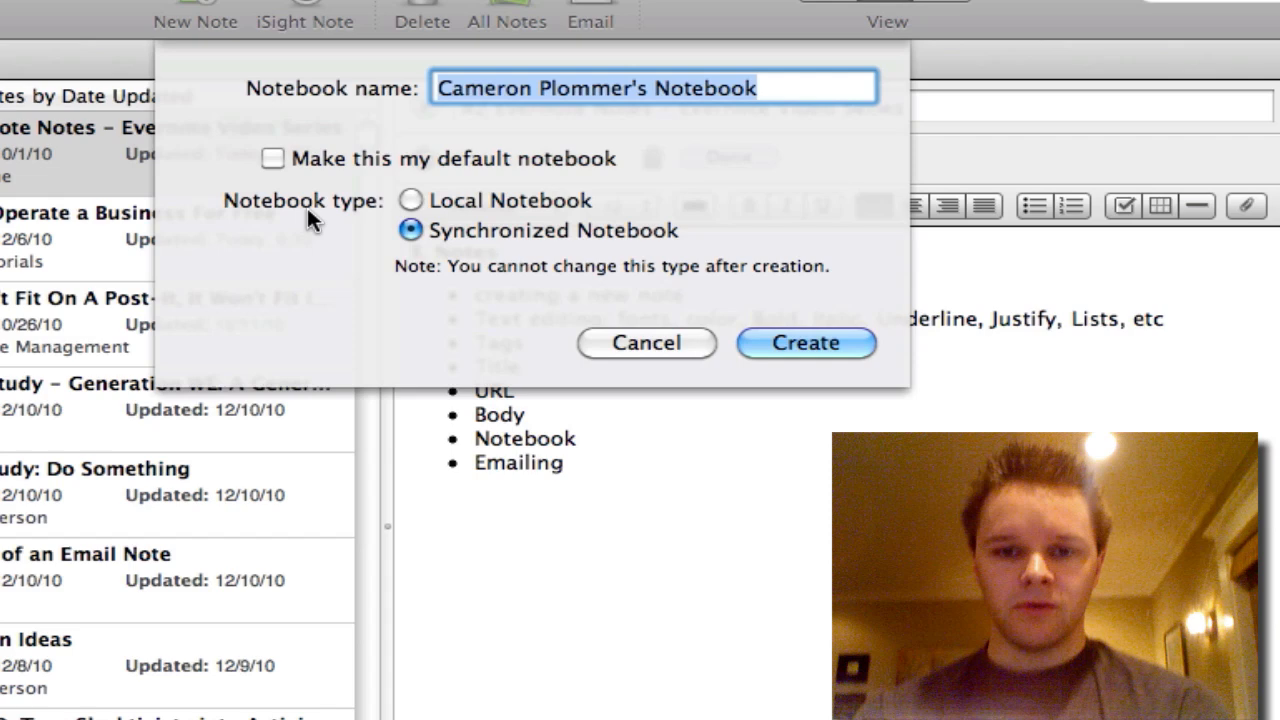
pyautogui.moveTo(404, 204)
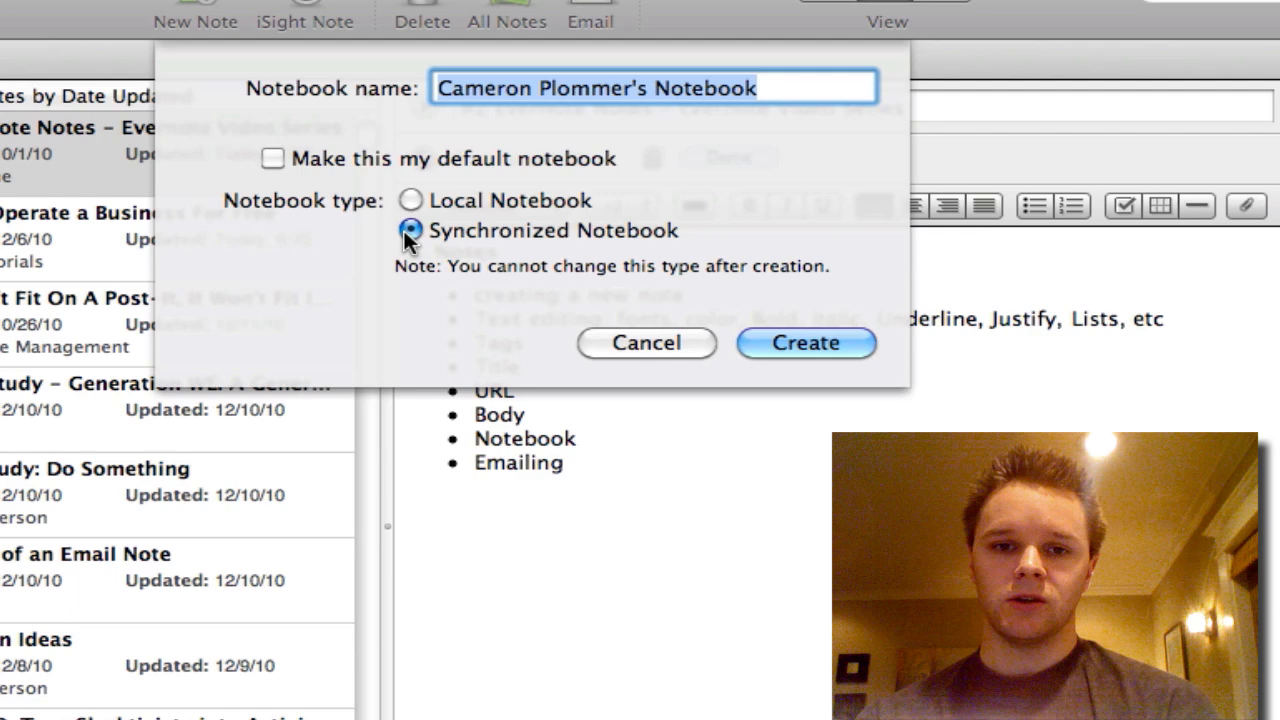
pyautogui.click(410, 200)
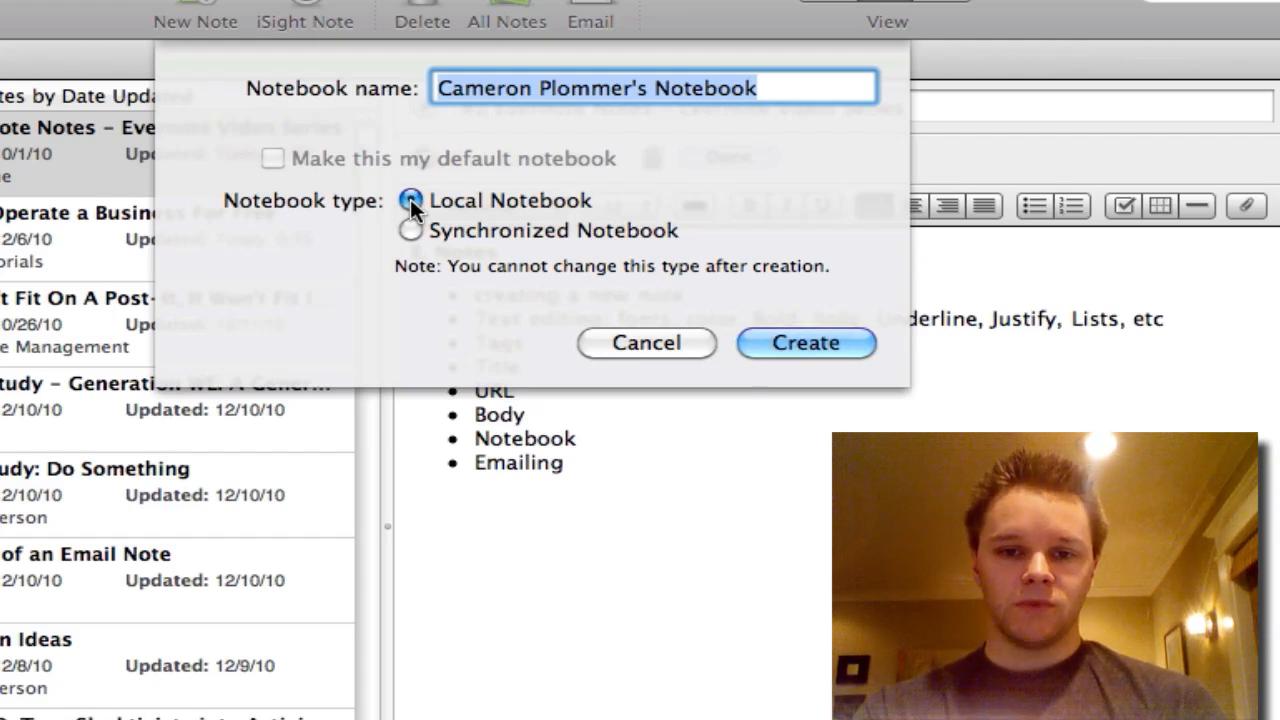
pyautogui.moveTo(412, 238)
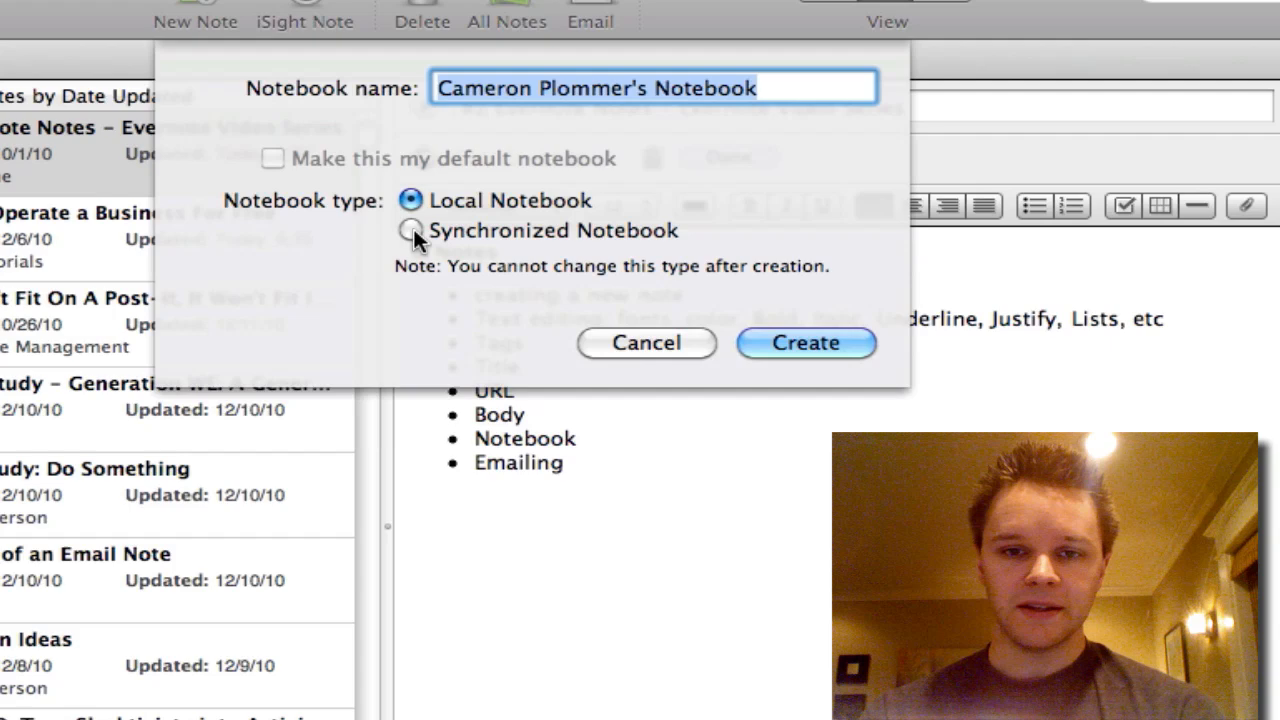
pyautogui.click(410, 230)
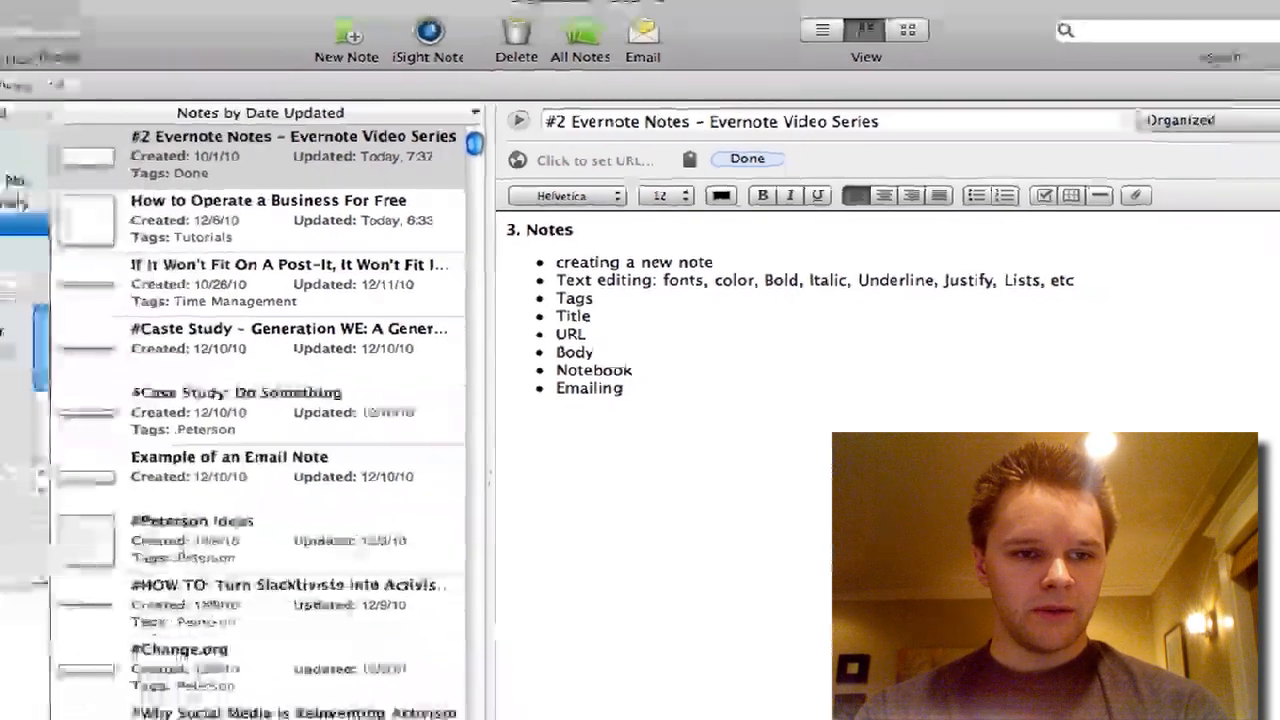
# Step: Add an untitled note in the new notebook and move it to Organized (304 notes)
pyautogui.click(112, 176)
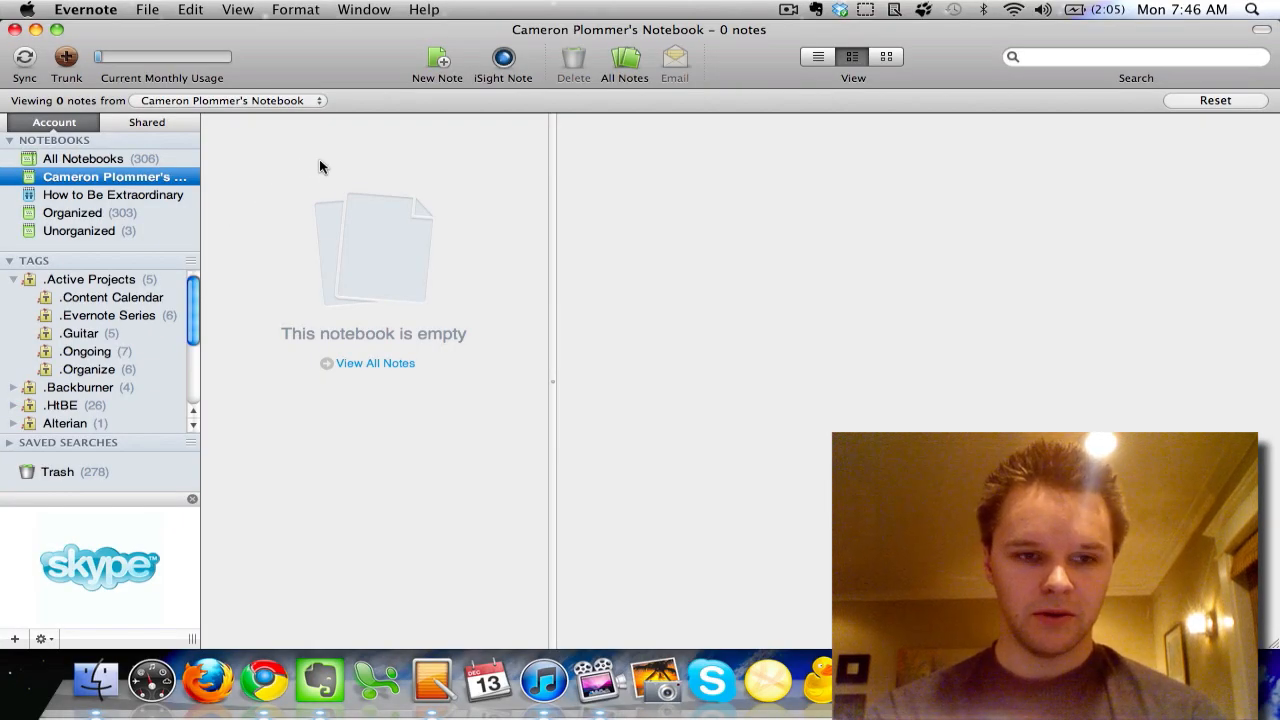
pyautogui.click(436, 58)
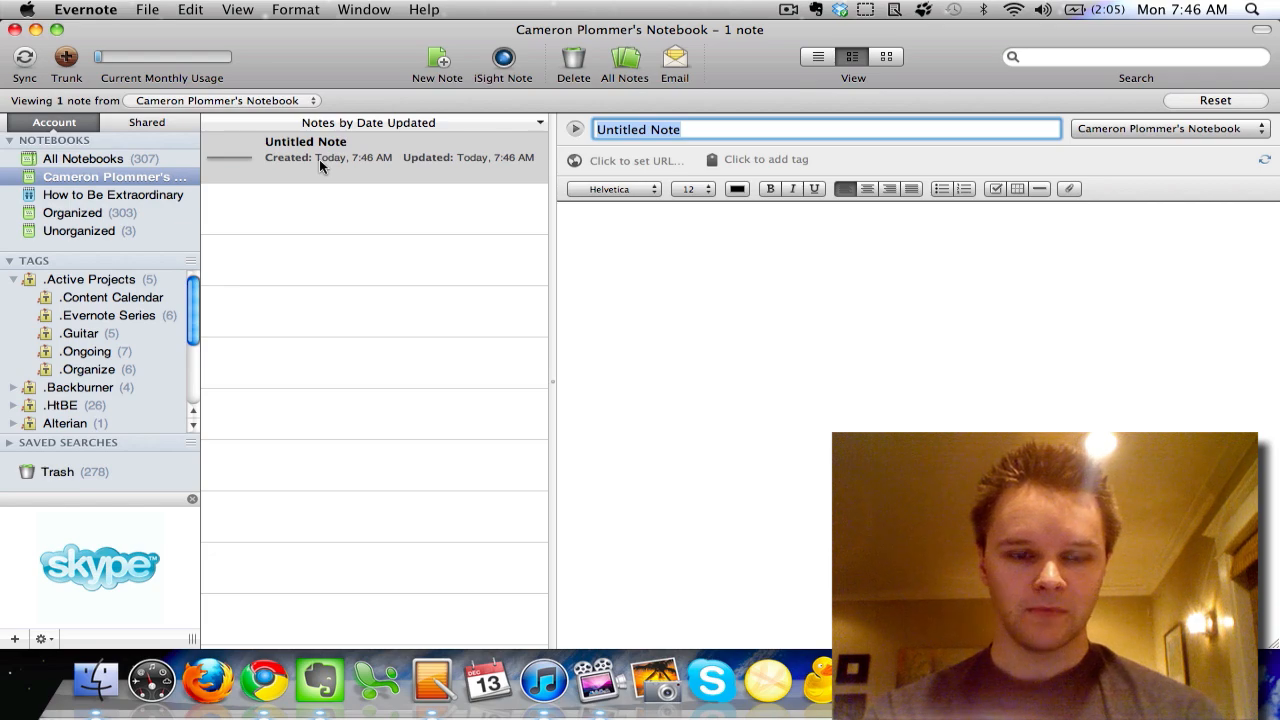
pyautogui.moveTo(556, 172)
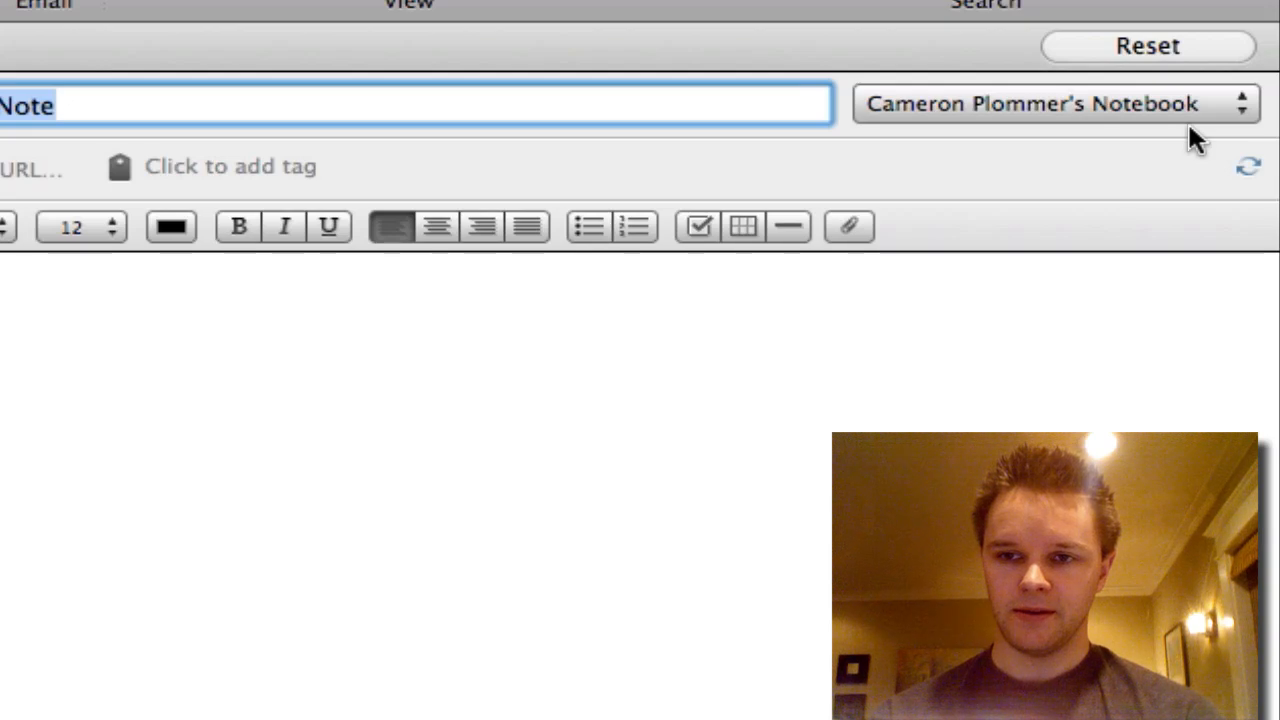
pyautogui.moveTo(950, 136)
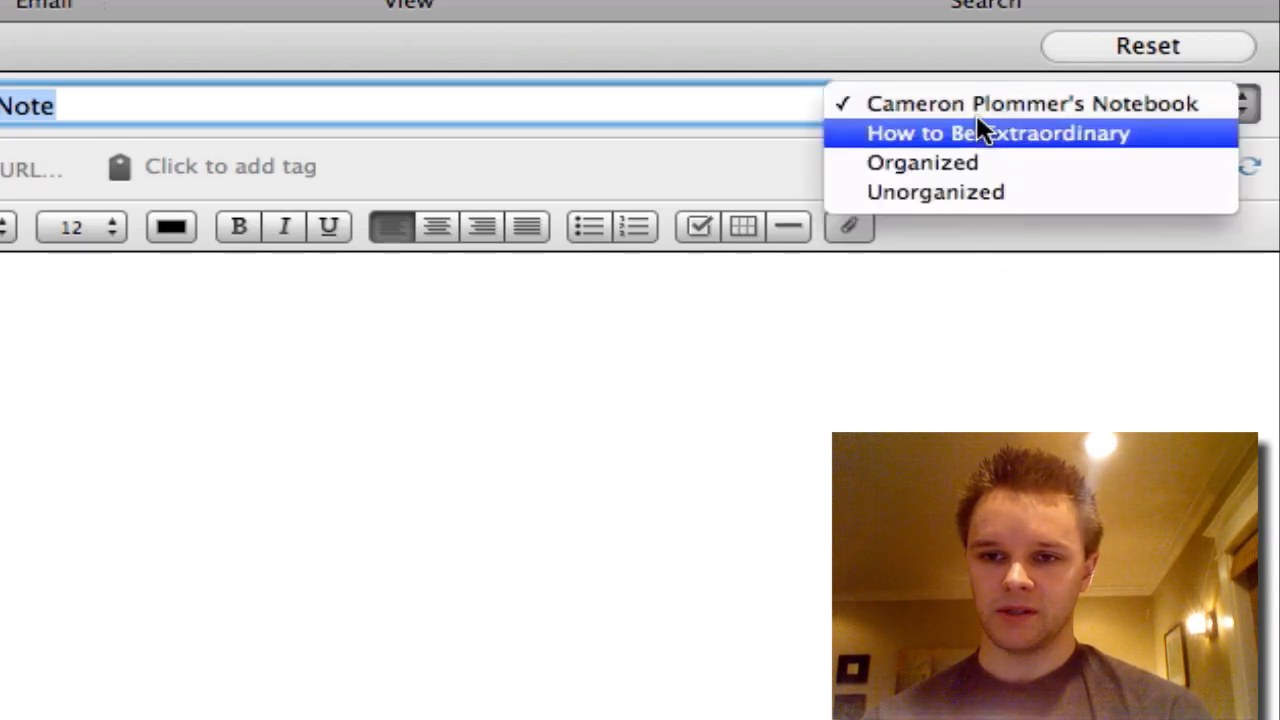
pyautogui.moveTo(990, 162)
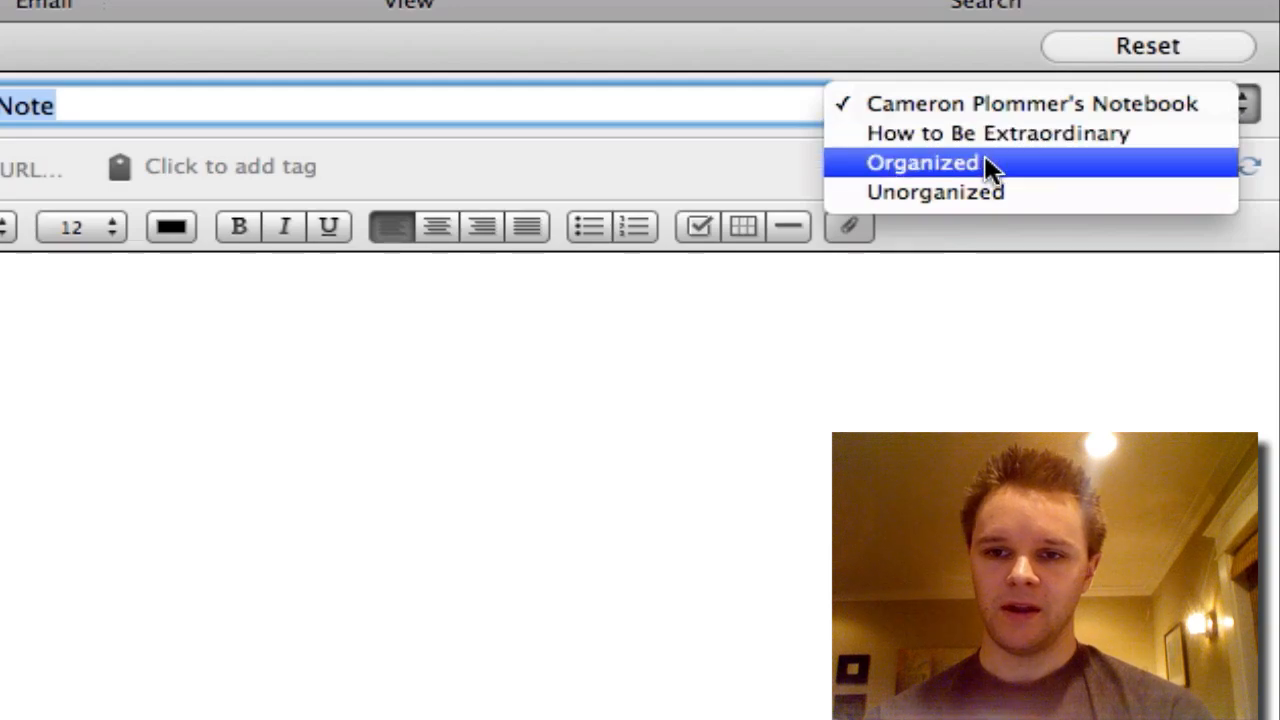
pyautogui.moveTo(990, 192)
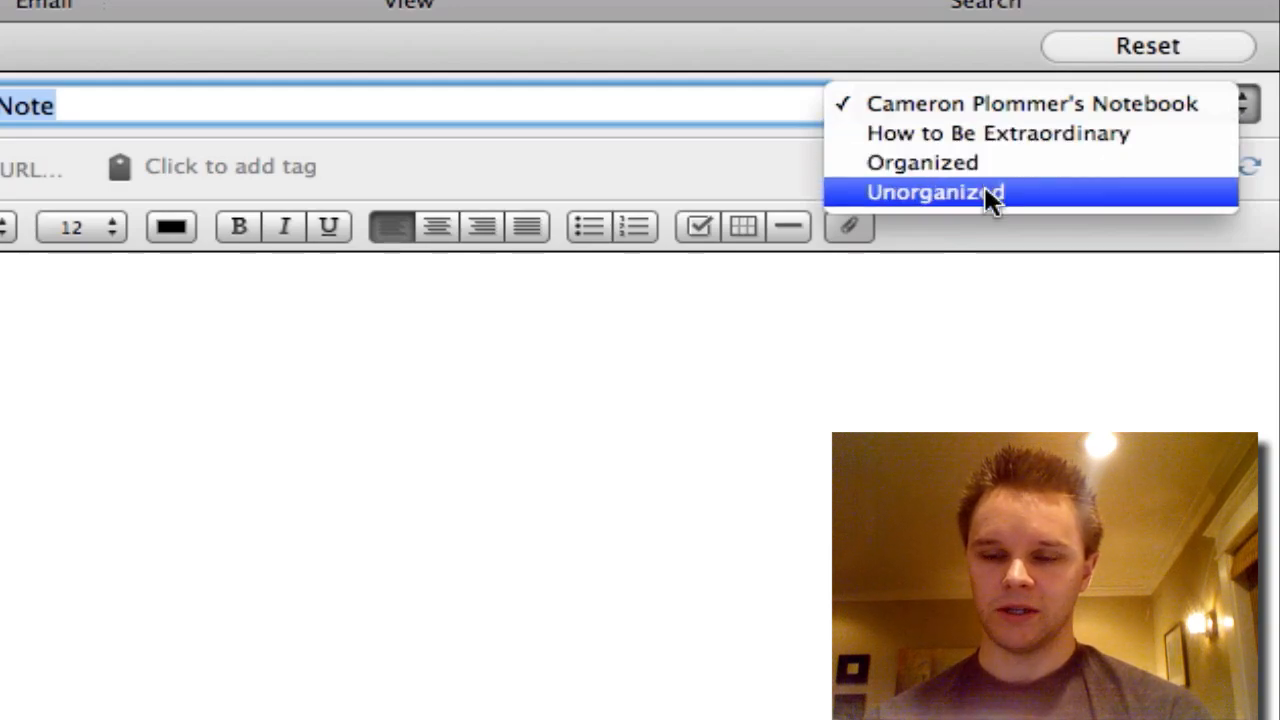
pyautogui.click(936, 192)
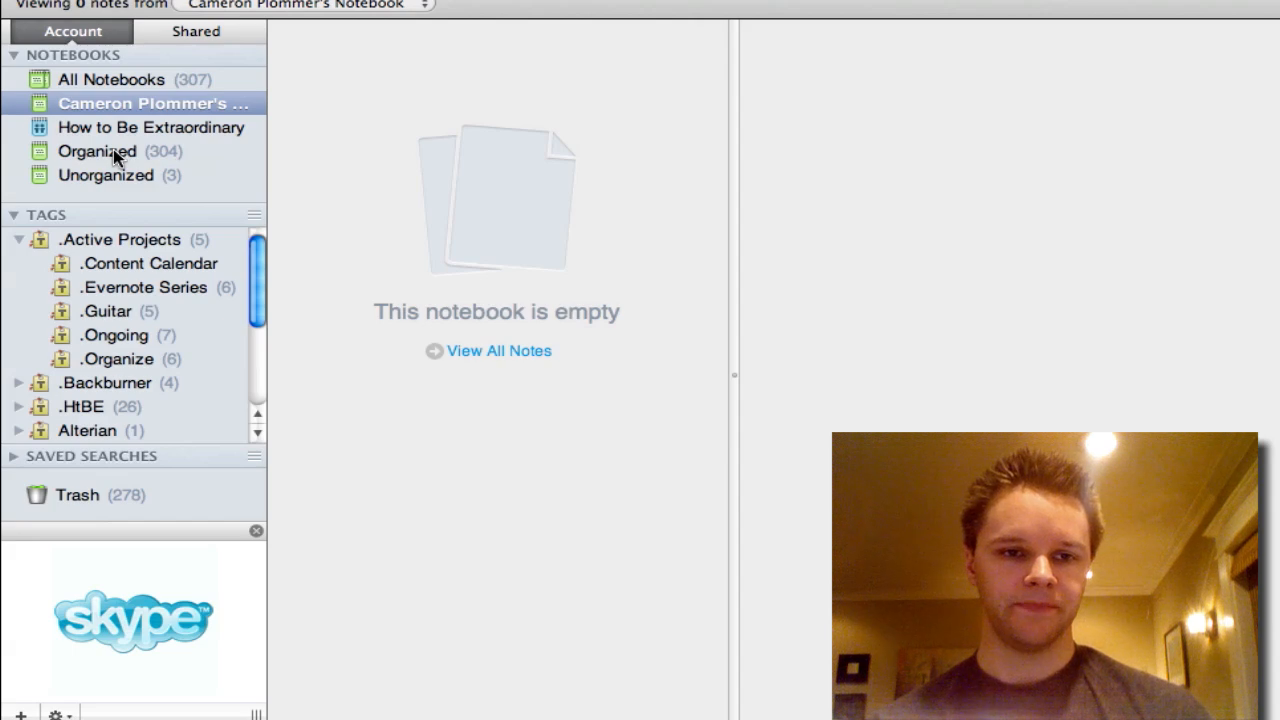
# Step: Delete the untitled note from Organized and return to the empty How to Be Extraordinary notebook
pyautogui.click(96, 152)
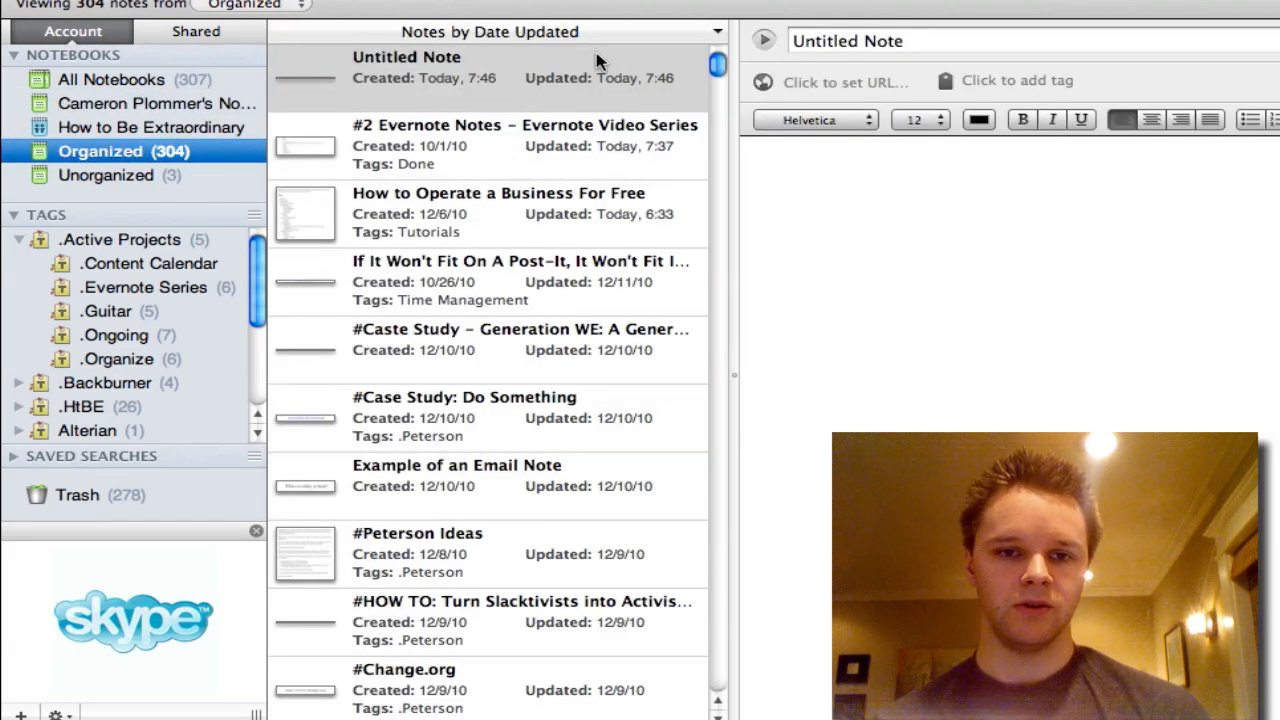
pyautogui.click(488, 76)
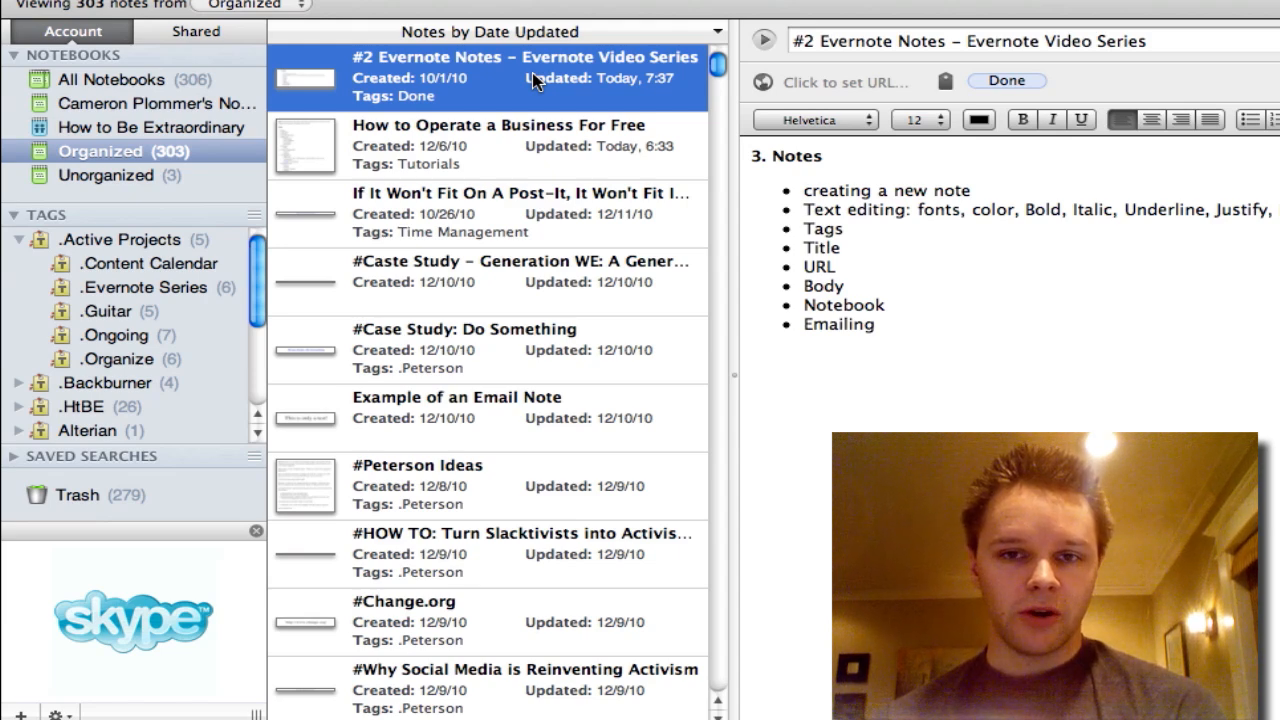
pyautogui.moveTo(496, 92)
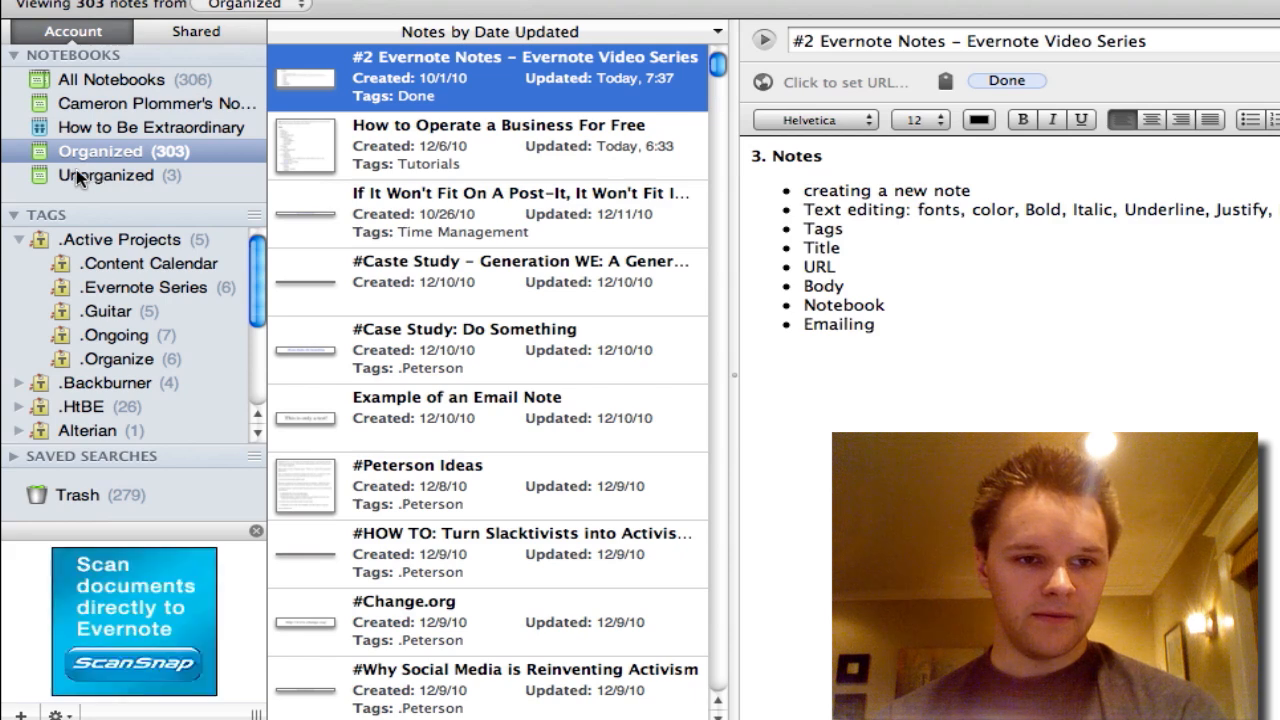
pyautogui.moveTo(30, 124)
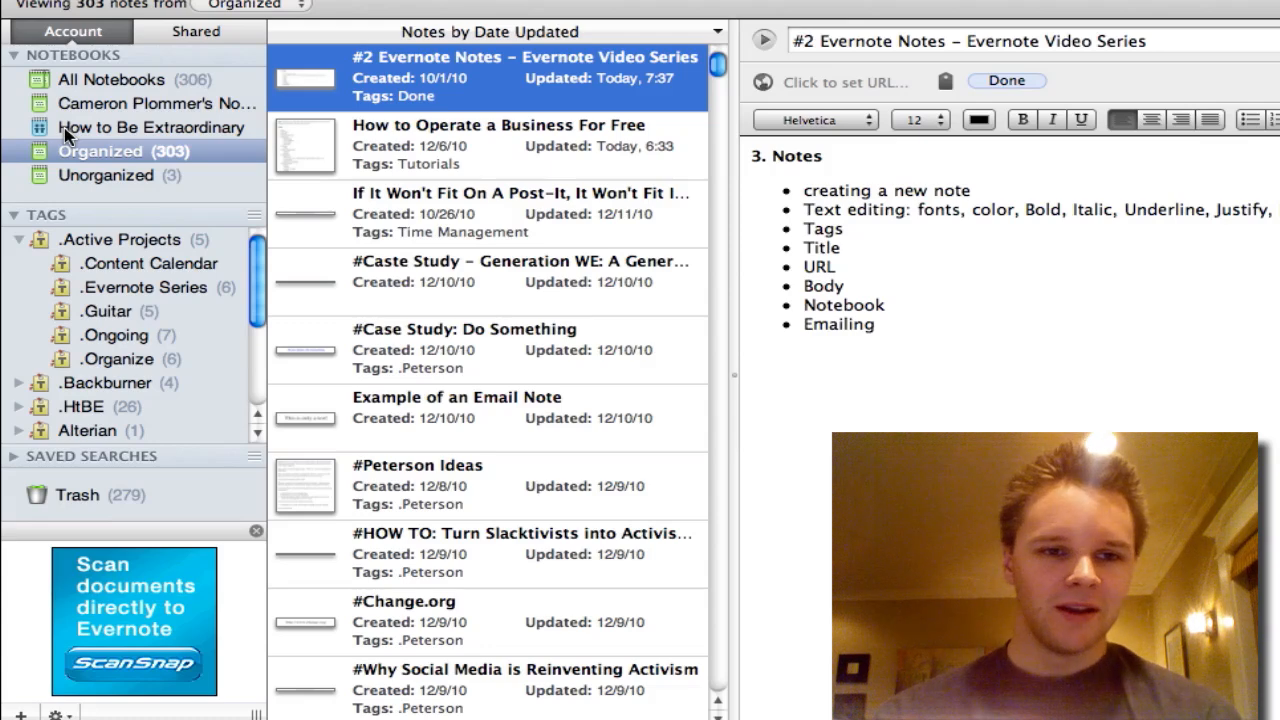
pyautogui.click(148, 128)
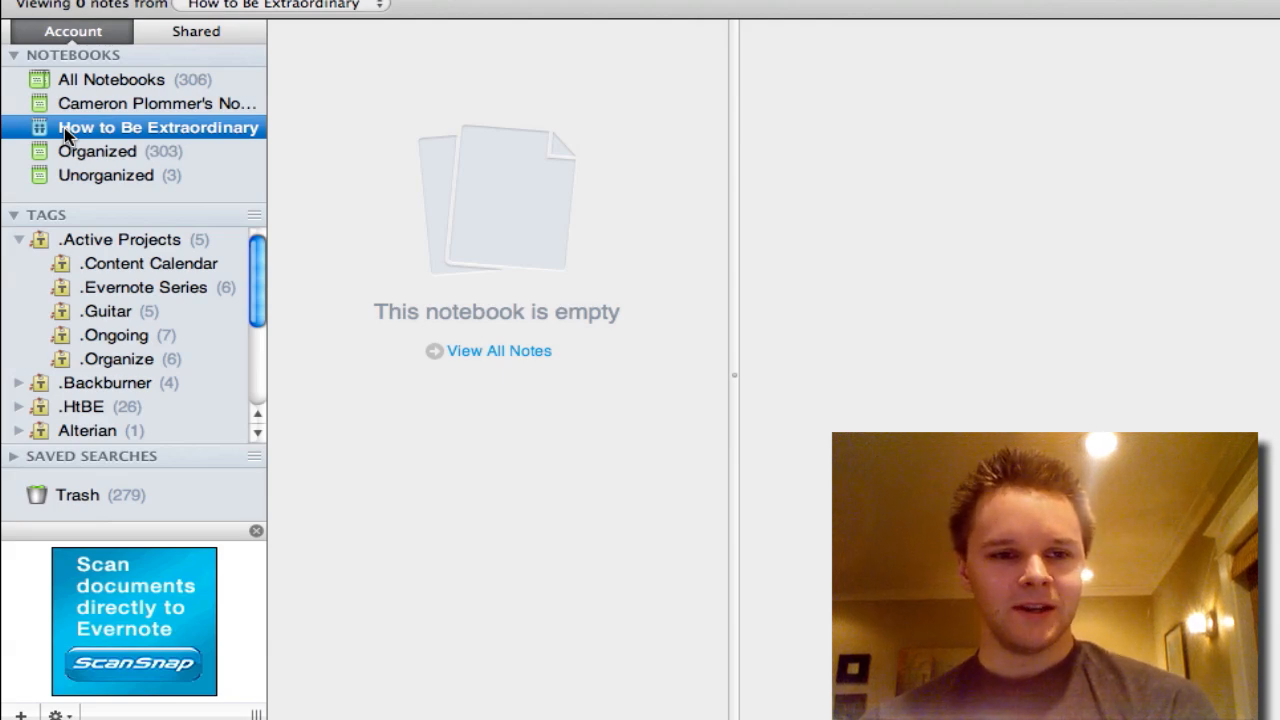
# Step: Show the Notebook Sharing overview of notebooks shared from this account
pyautogui.click(150, 104)
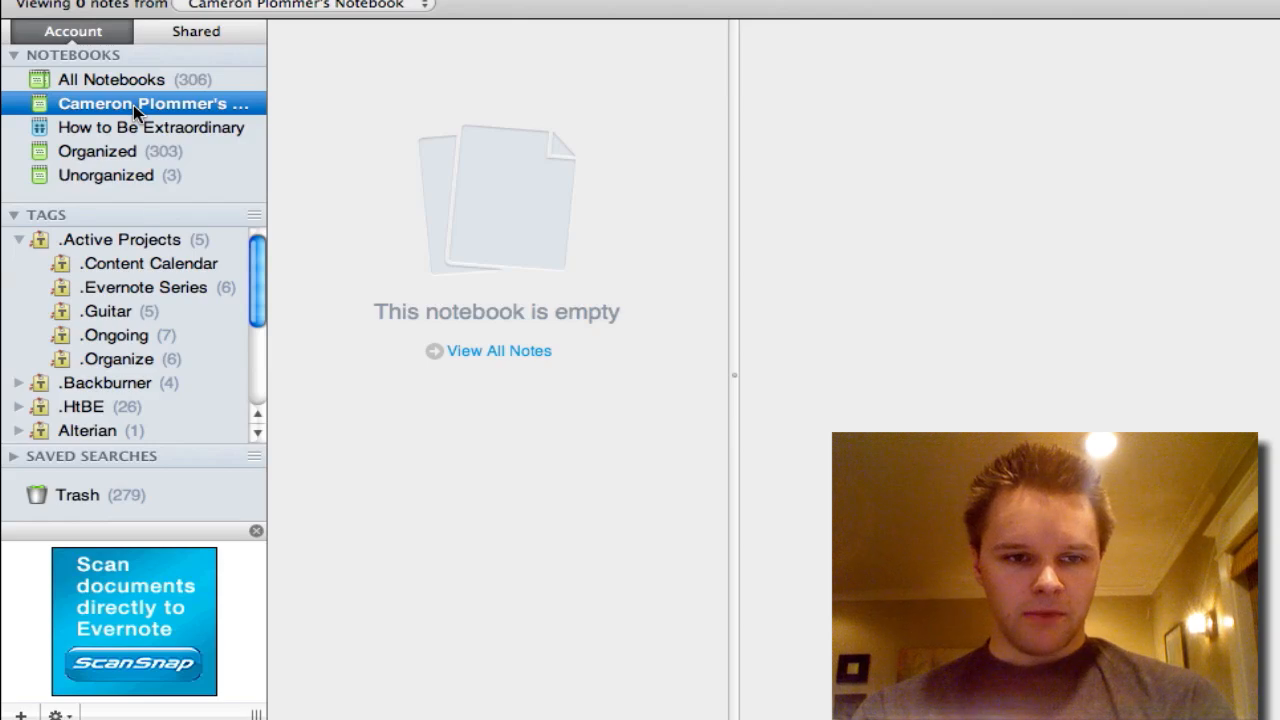
pyautogui.moveTo(204, 96)
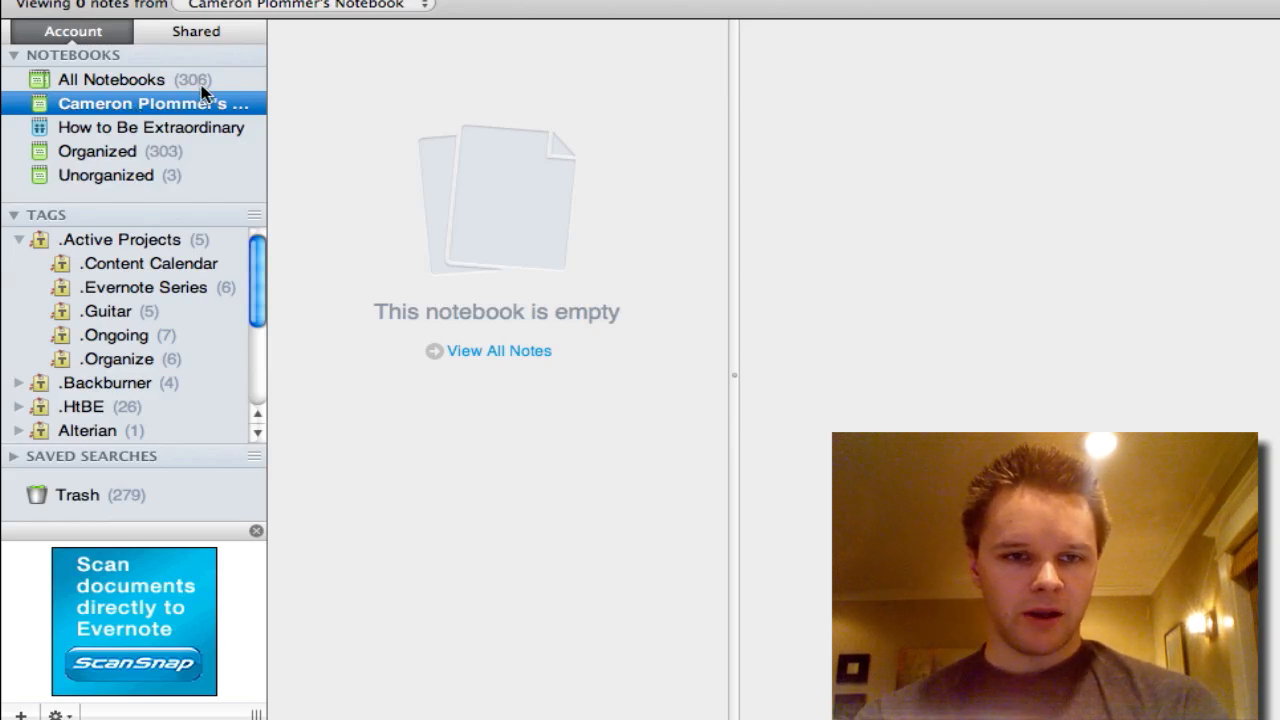
pyautogui.moveTo(196, 32)
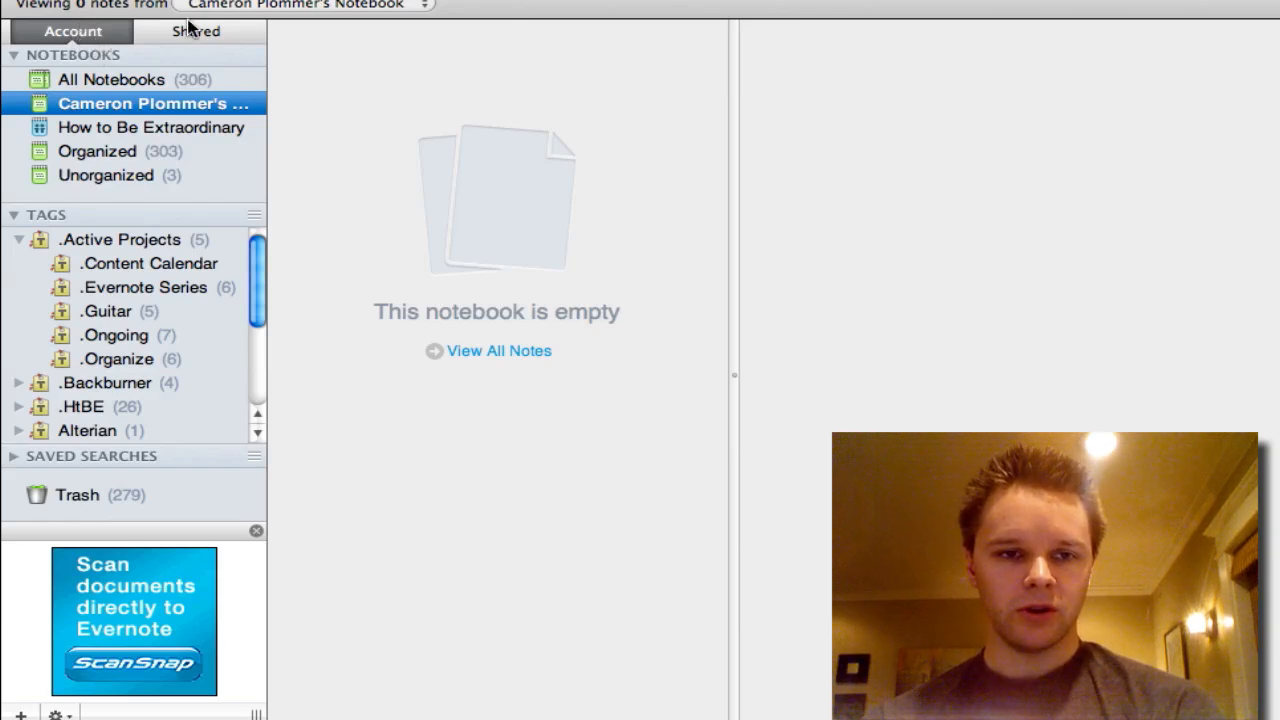
pyautogui.moveTo(190, 32)
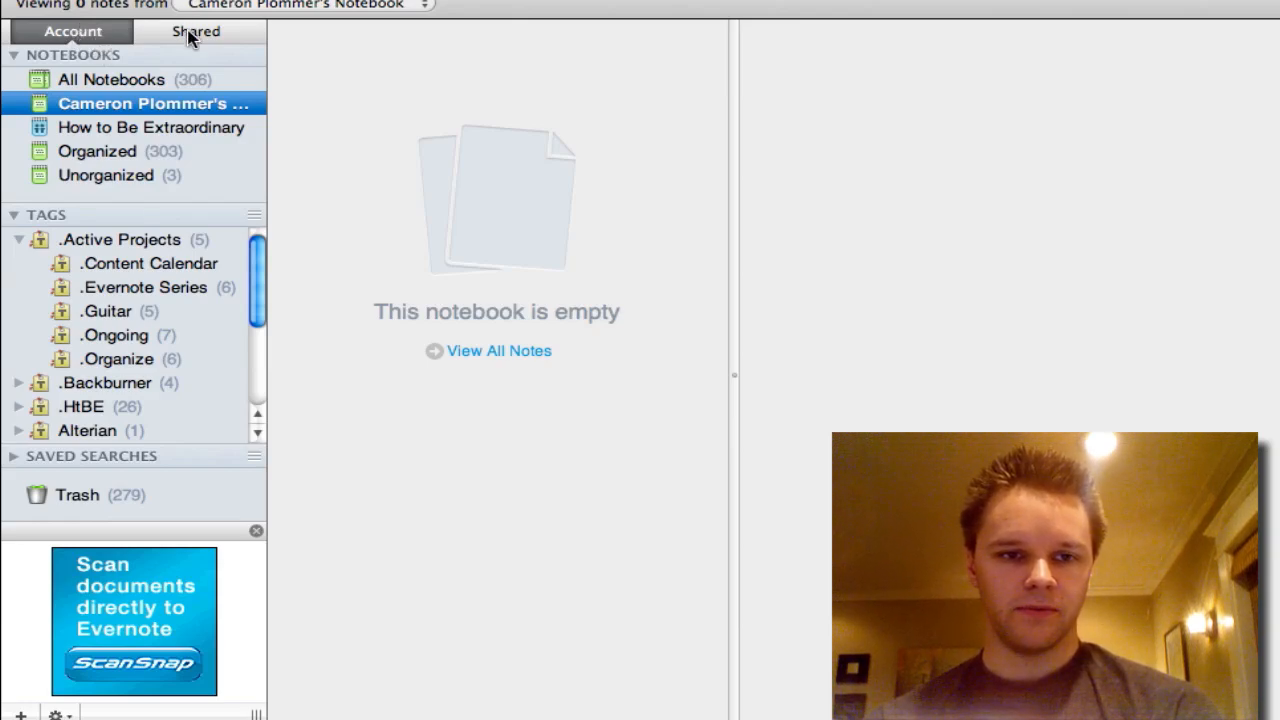
pyautogui.click(196, 32)
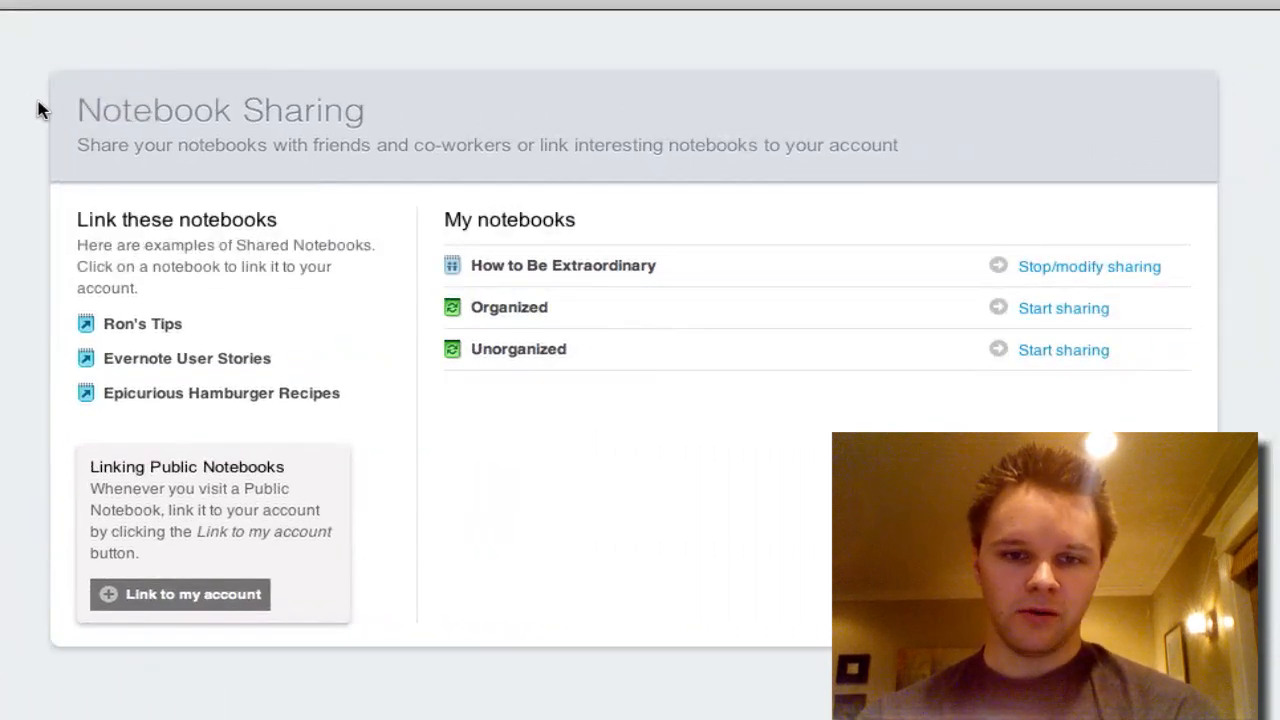
pyautogui.moveTo(32, 108)
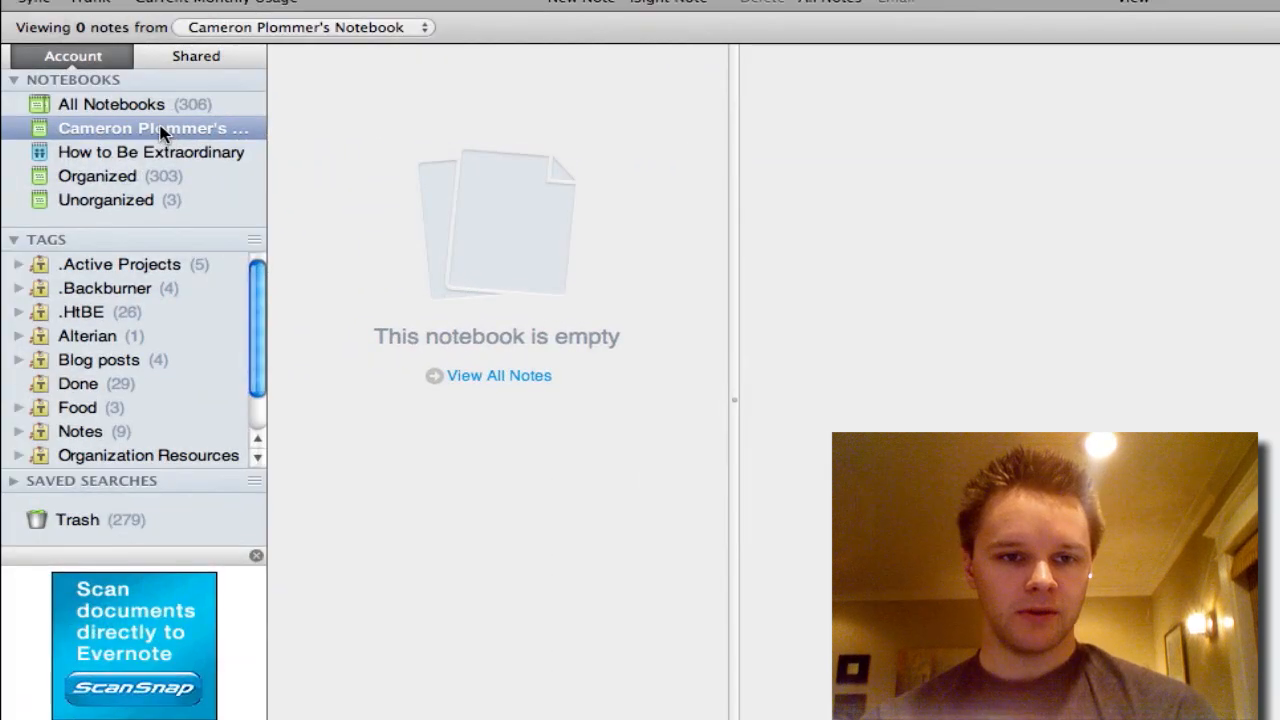
# Step: Reach Notebook Sharing from Cameron Plommer's Notebook's context menu via Share Notebook…
pyautogui.rightClick(154, 128)
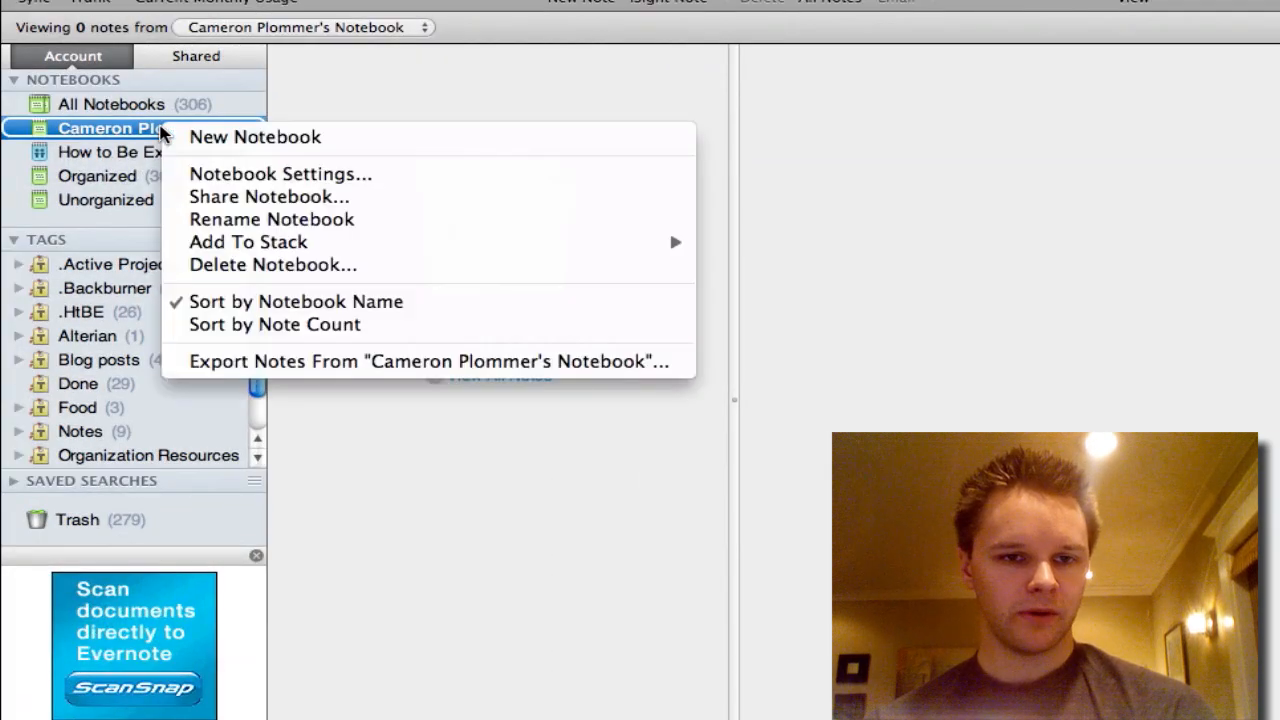
pyautogui.moveTo(268, 198)
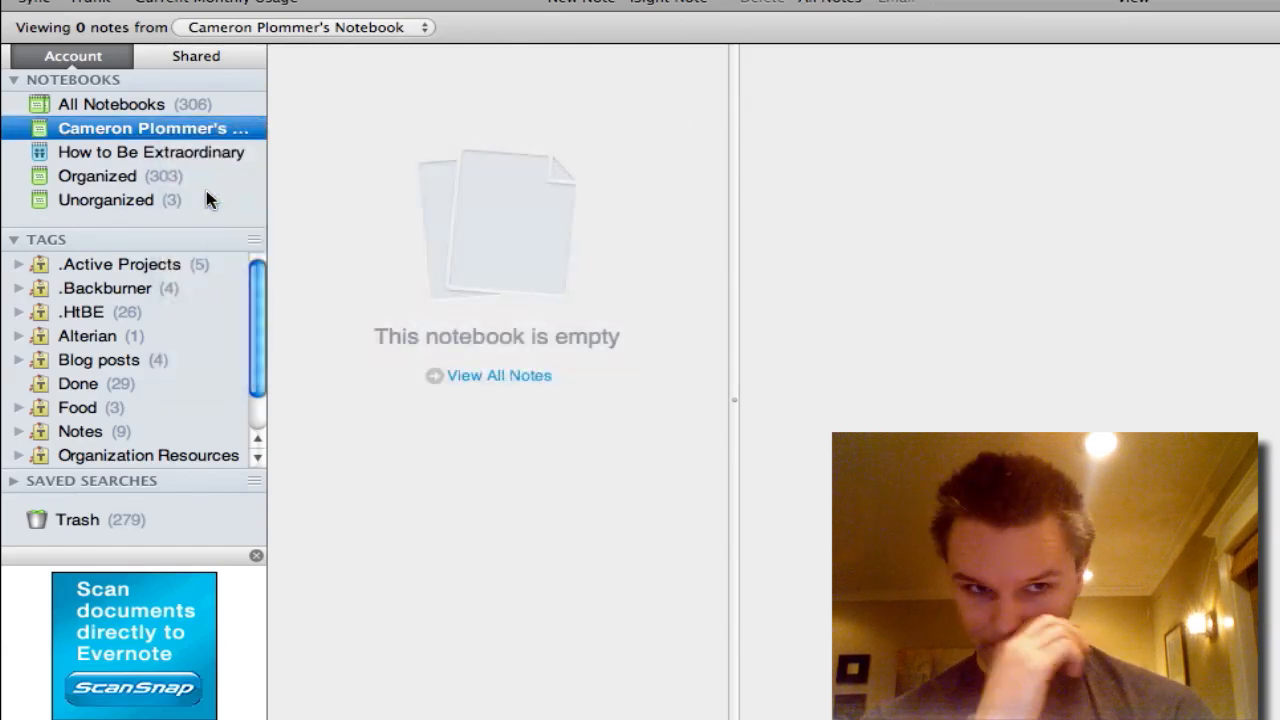
pyautogui.moveTo(156, 156)
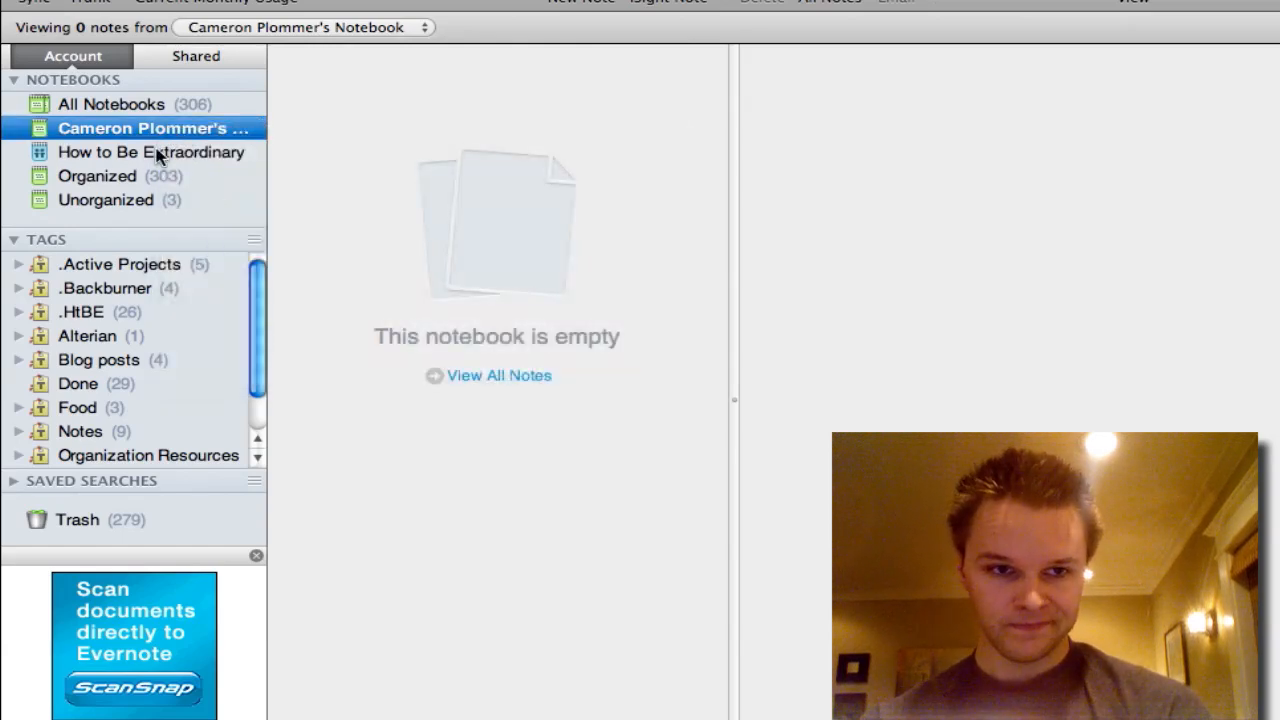
pyautogui.moveTo(148, 120)
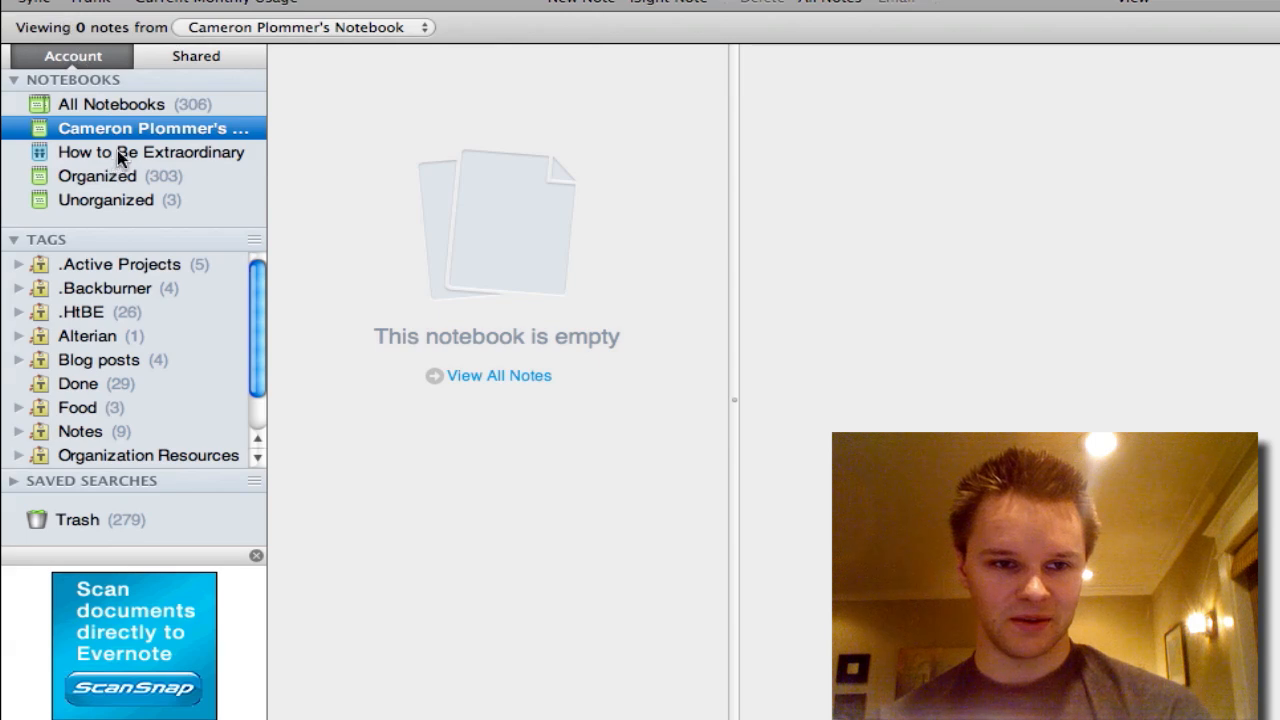
pyautogui.rightClick(154, 128)
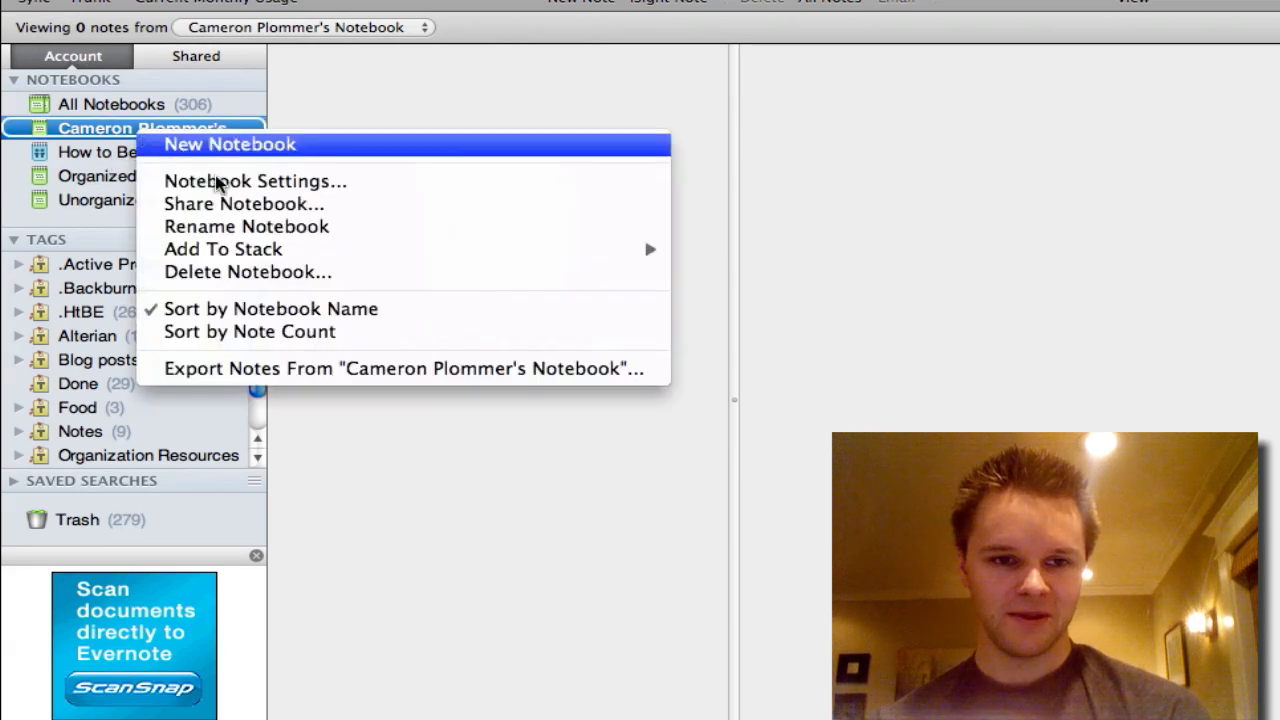
pyautogui.click(244, 204)
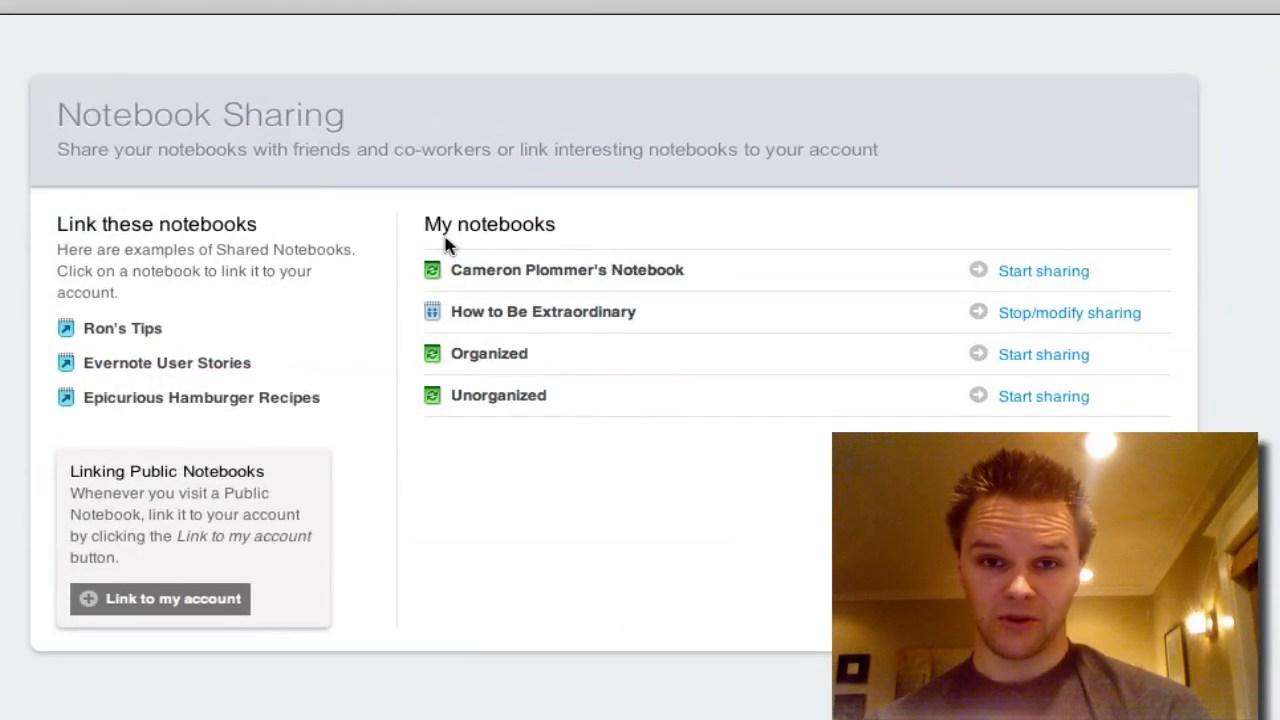
pyautogui.moveTo(712, 250)
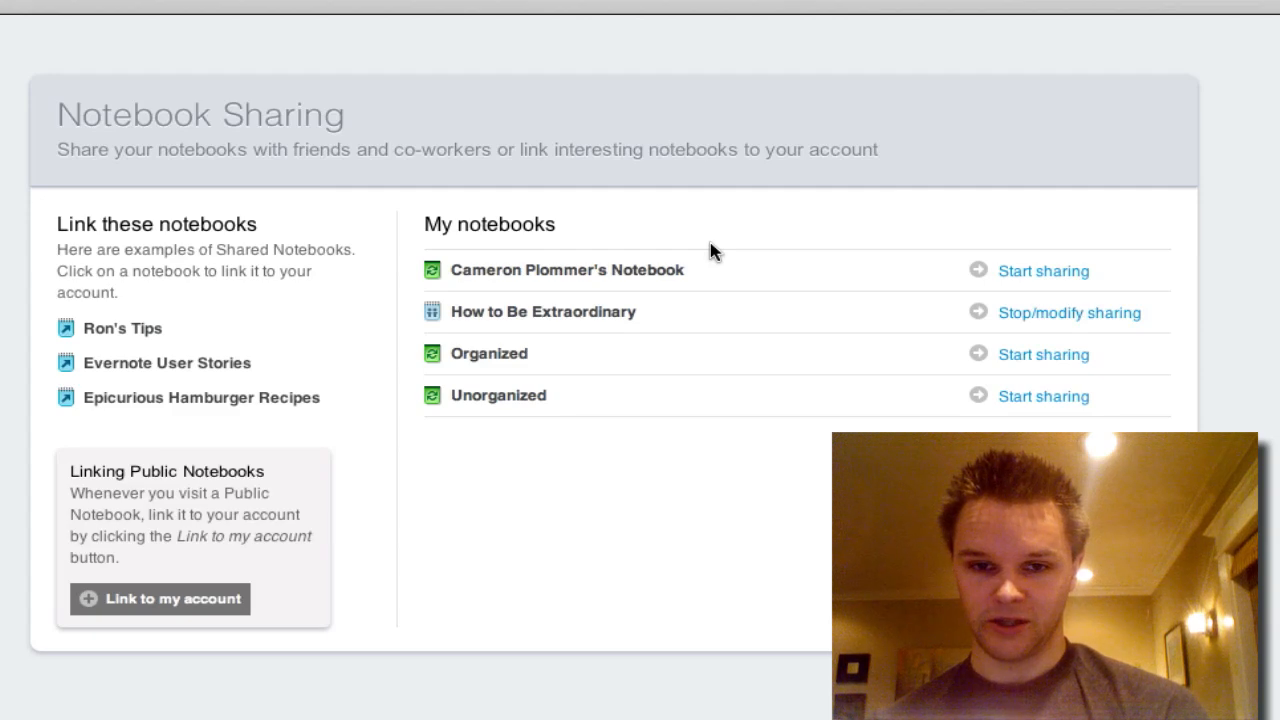
pyautogui.moveTo(616, 268)
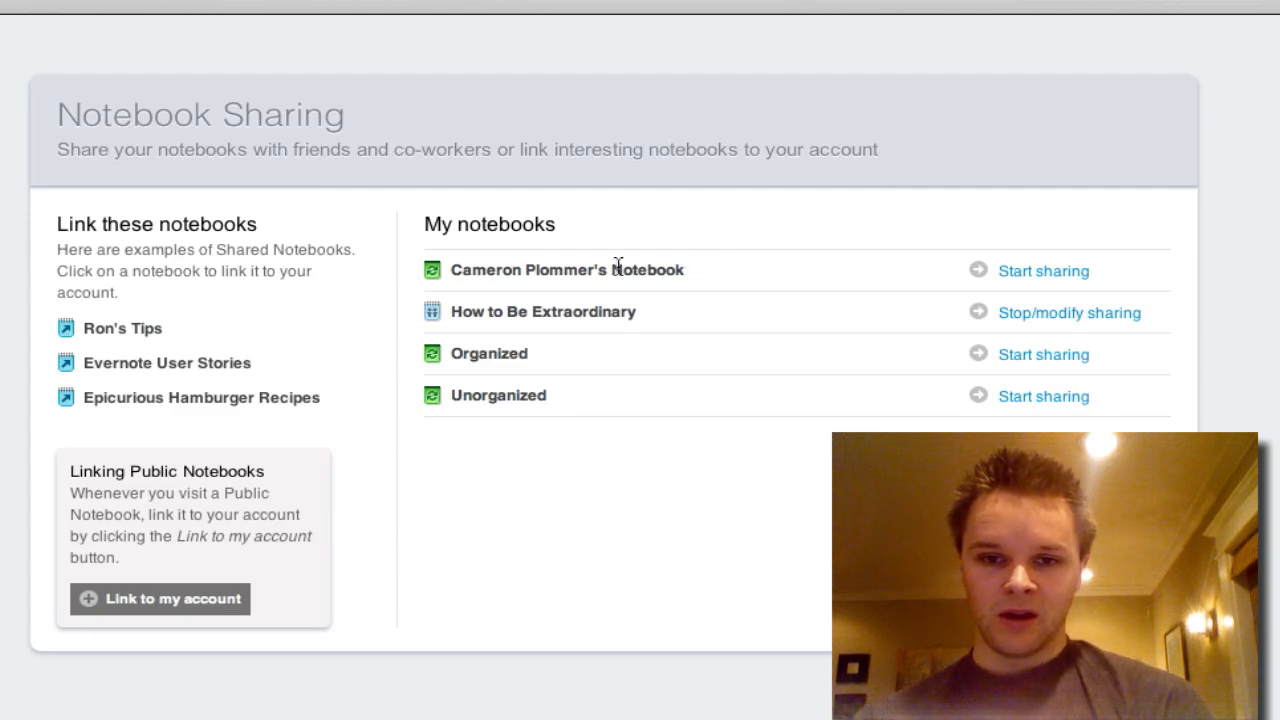
pyautogui.moveTo(488, 288)
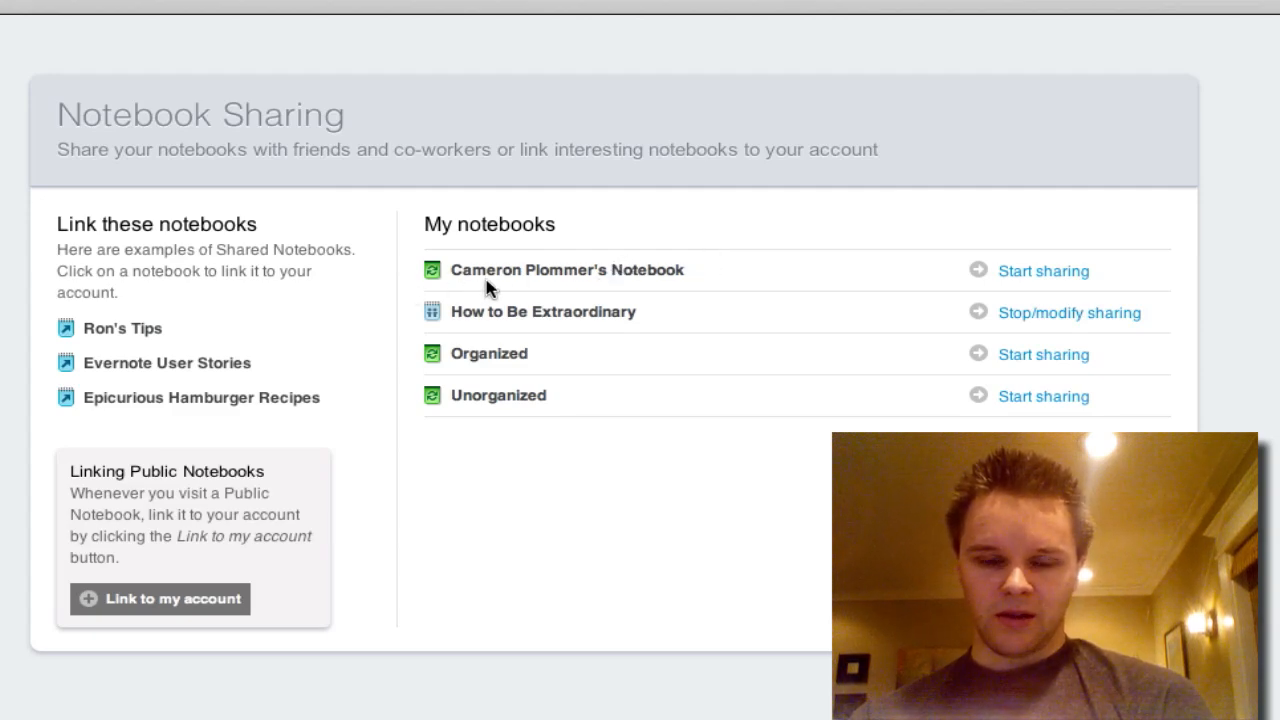
pyautogui.moveTo(748, 286)
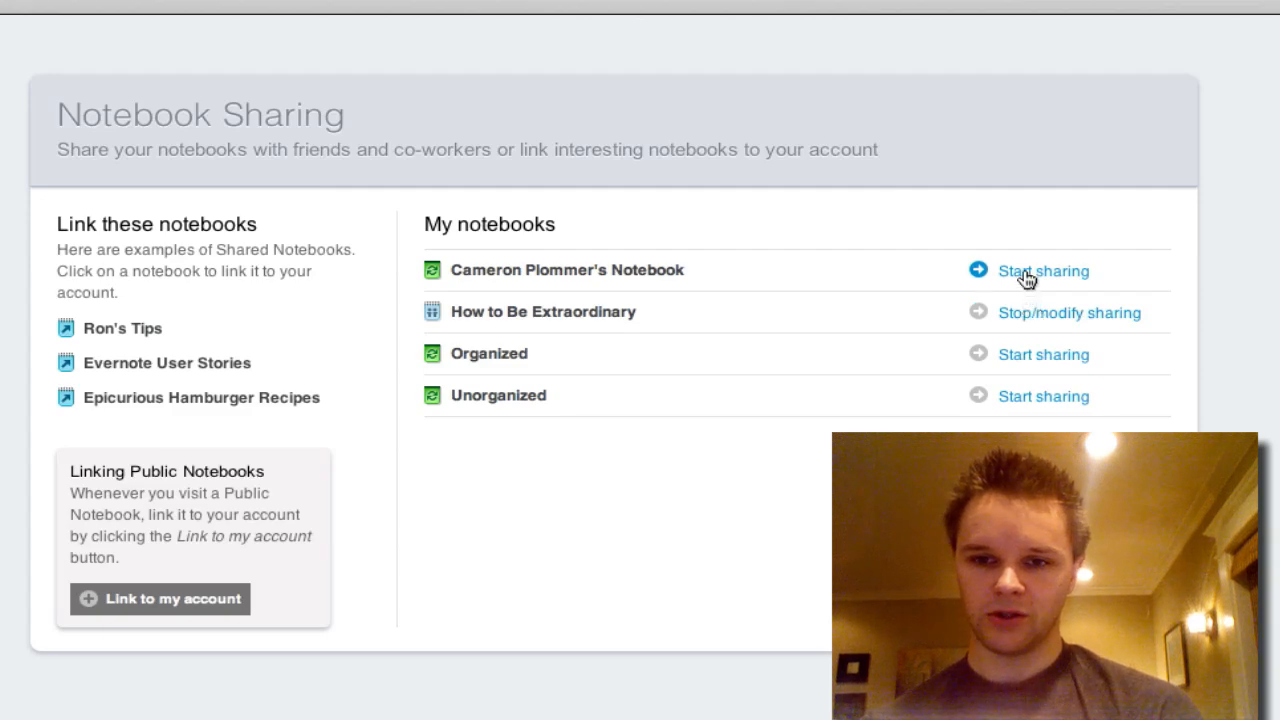
# Step: Start sharing Cameron Plommer's Notebook to reach its Shared Notebook Settings
pyautogui.click(1044, 272)
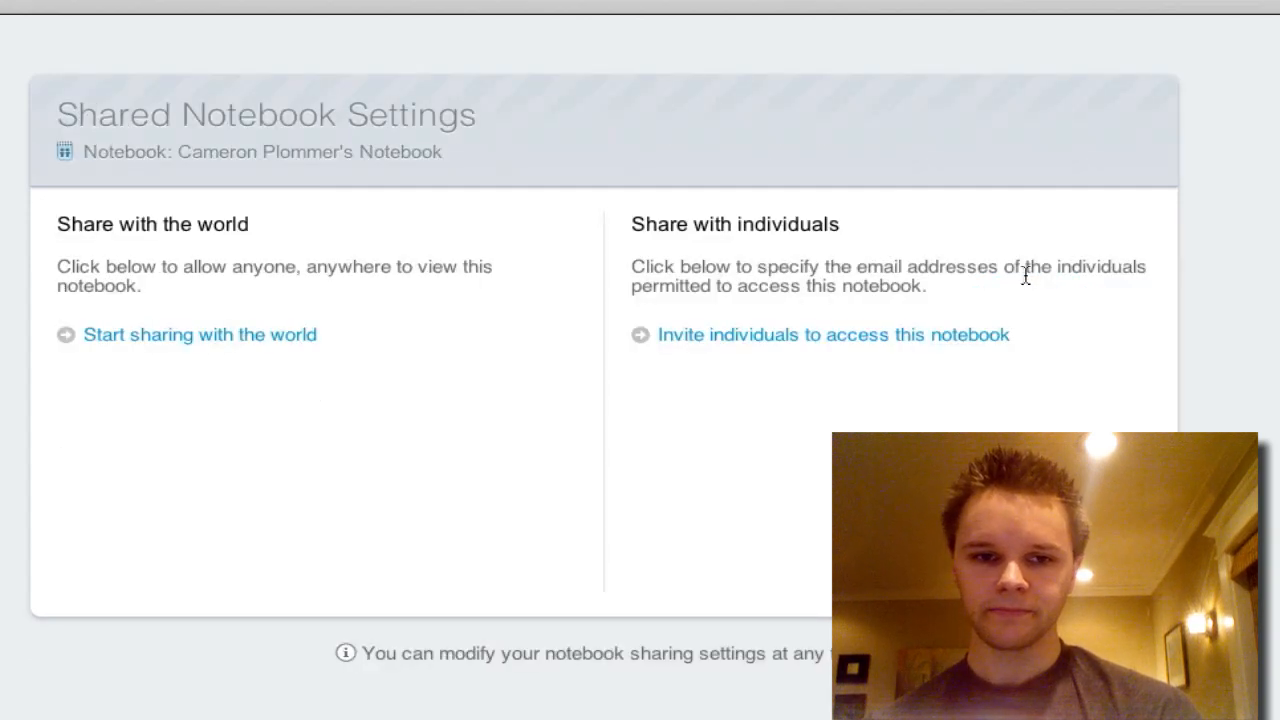
pyautogui.moveTo(422, 464)
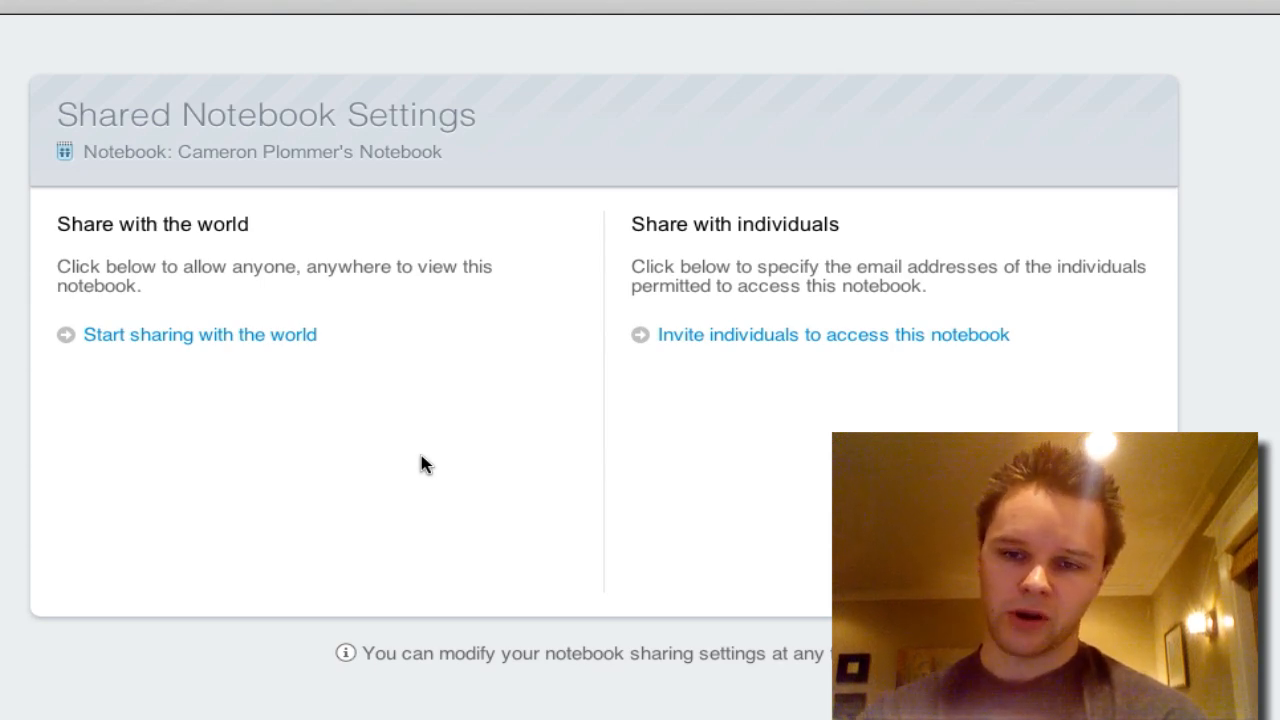
pyautogui.moveTo(316, 404)
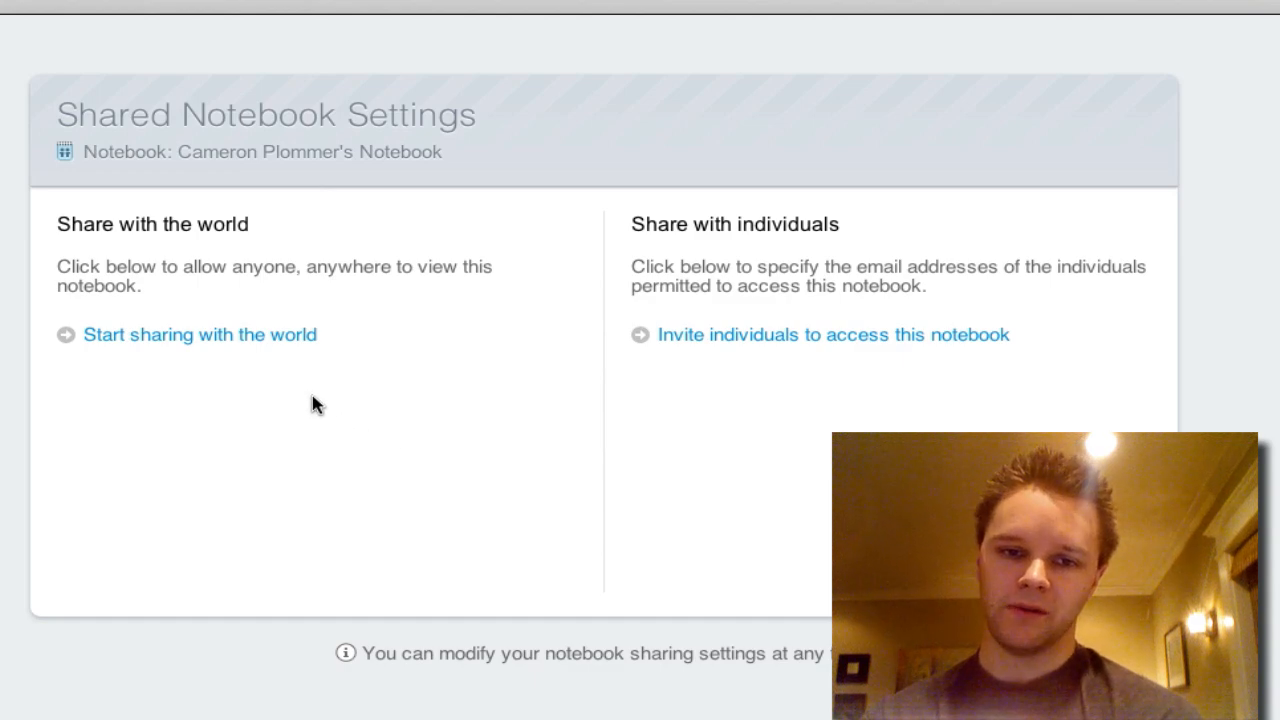
# Step: Choose sharing with the world, revealing the public URL, description and sort options
pyautogui.click(200, 334)
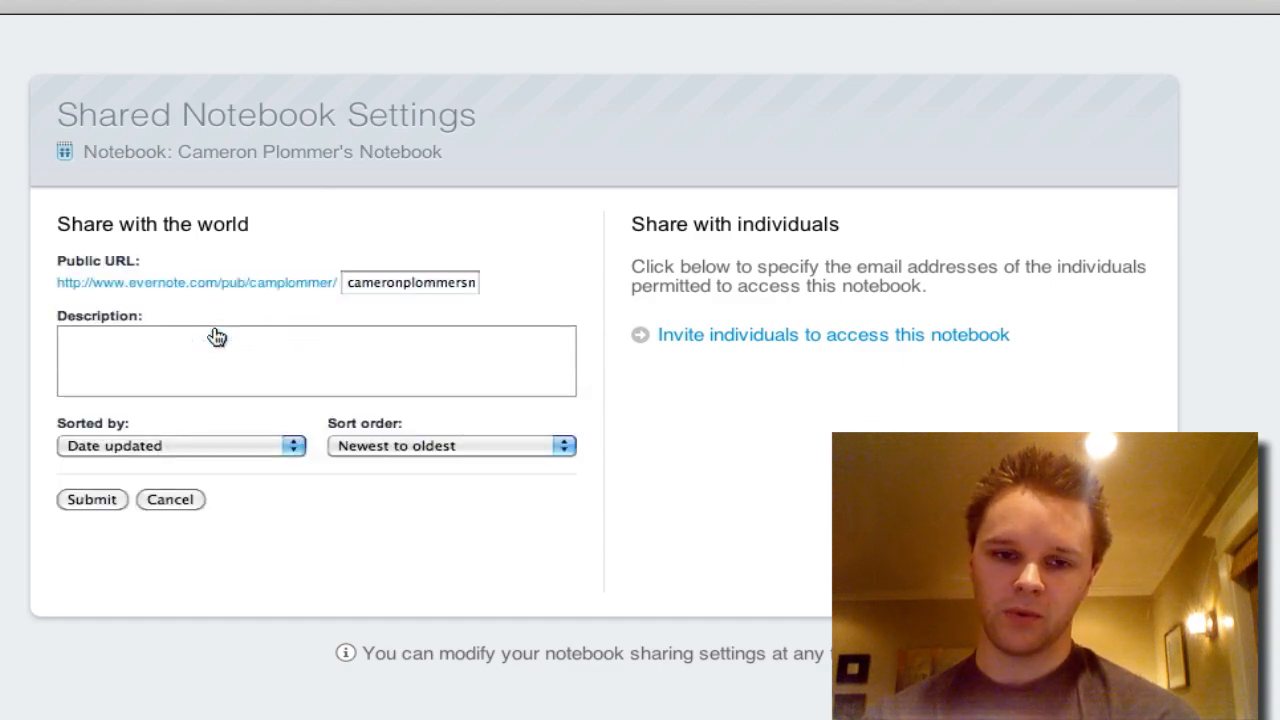
pyautogui.moveTo(118, 308)
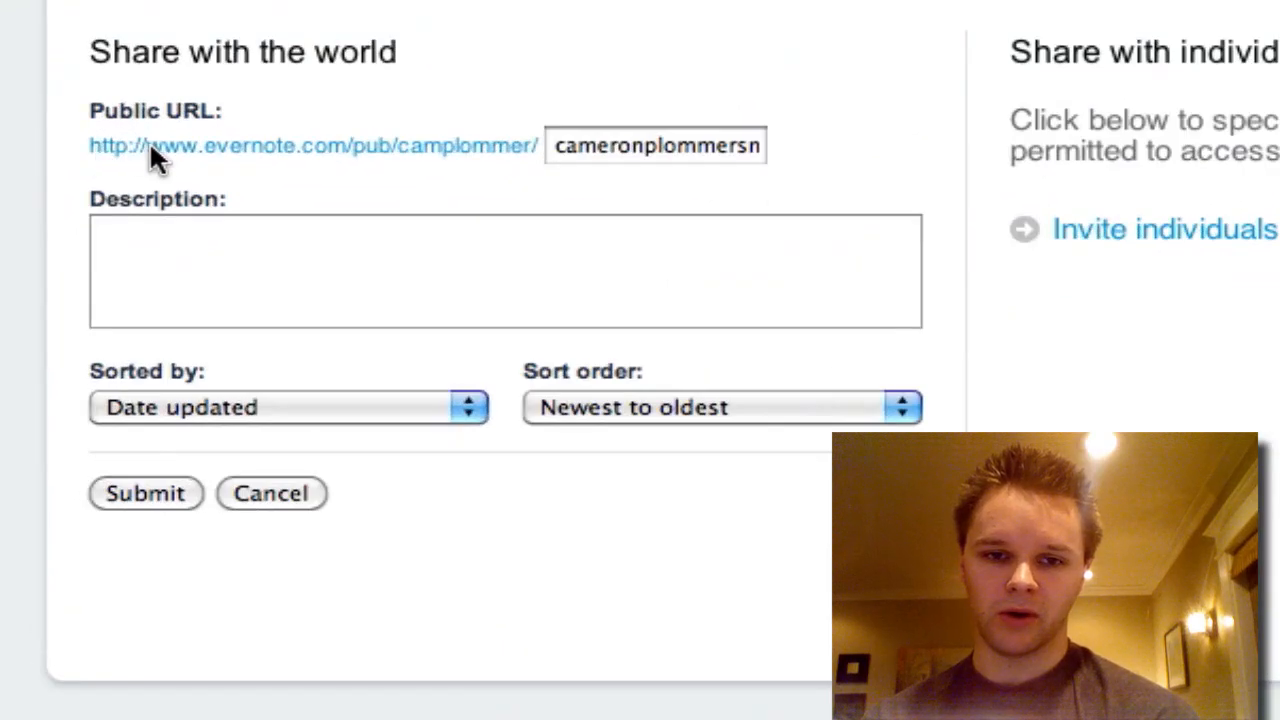
pyautogui.moveTo(418, 164)
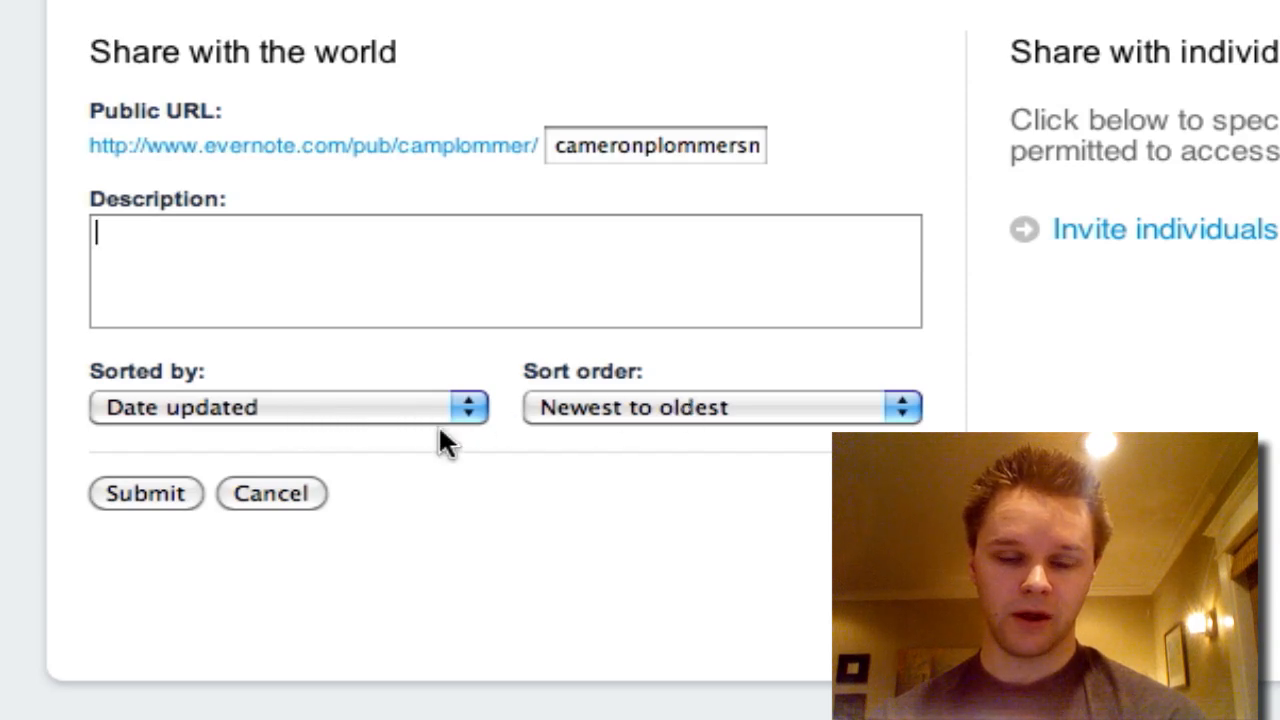
pyautogui.moveTo(144, 496)
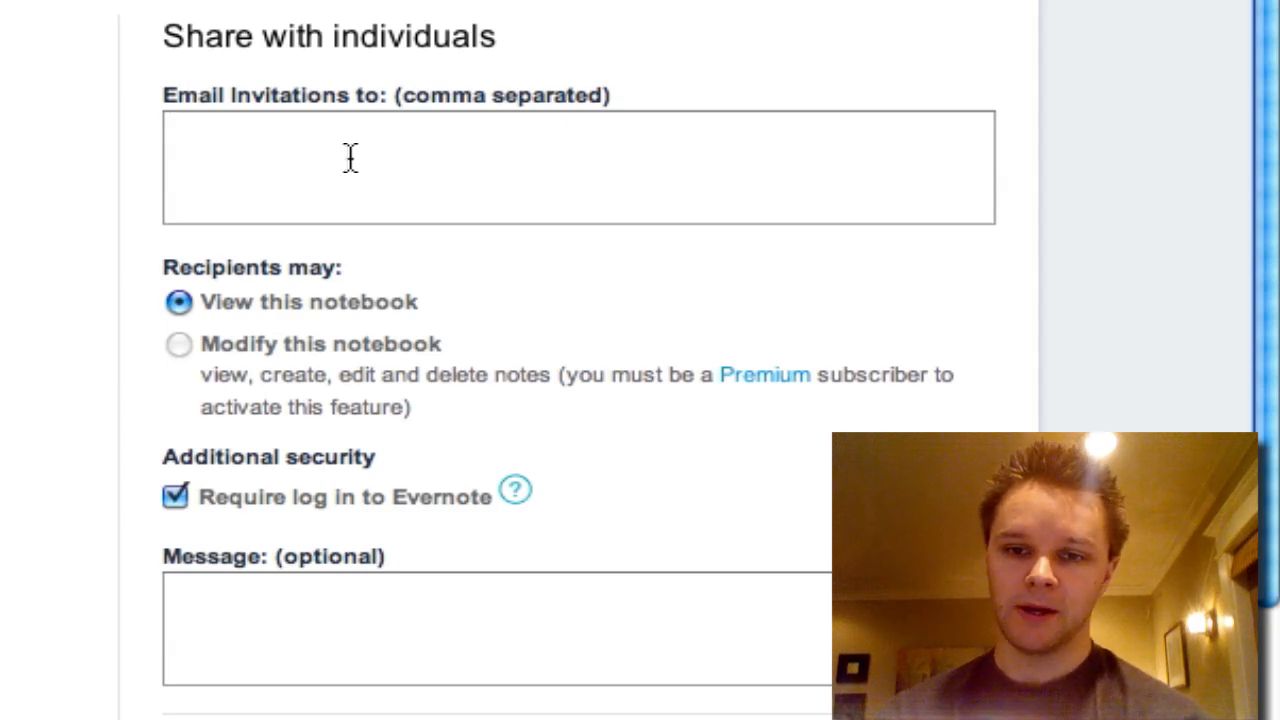
pyautogui.moveTo(230, 284)
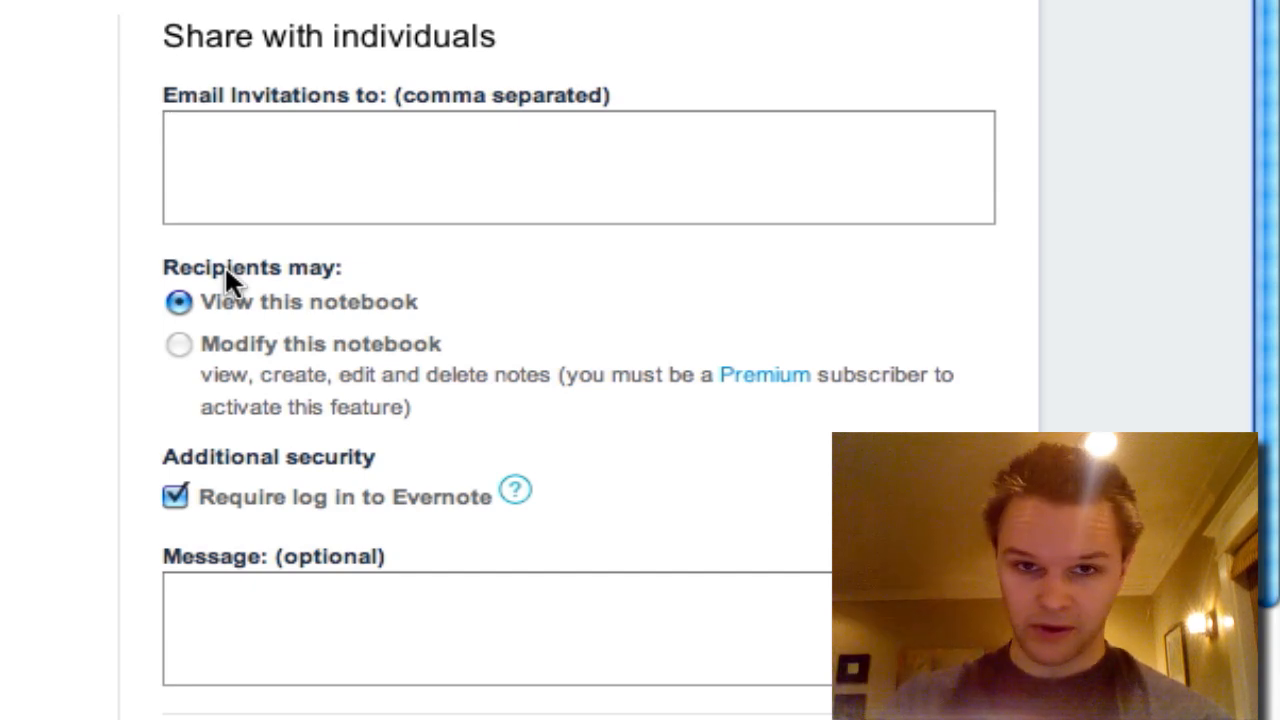
pyautogui.moveTo(296, 330)
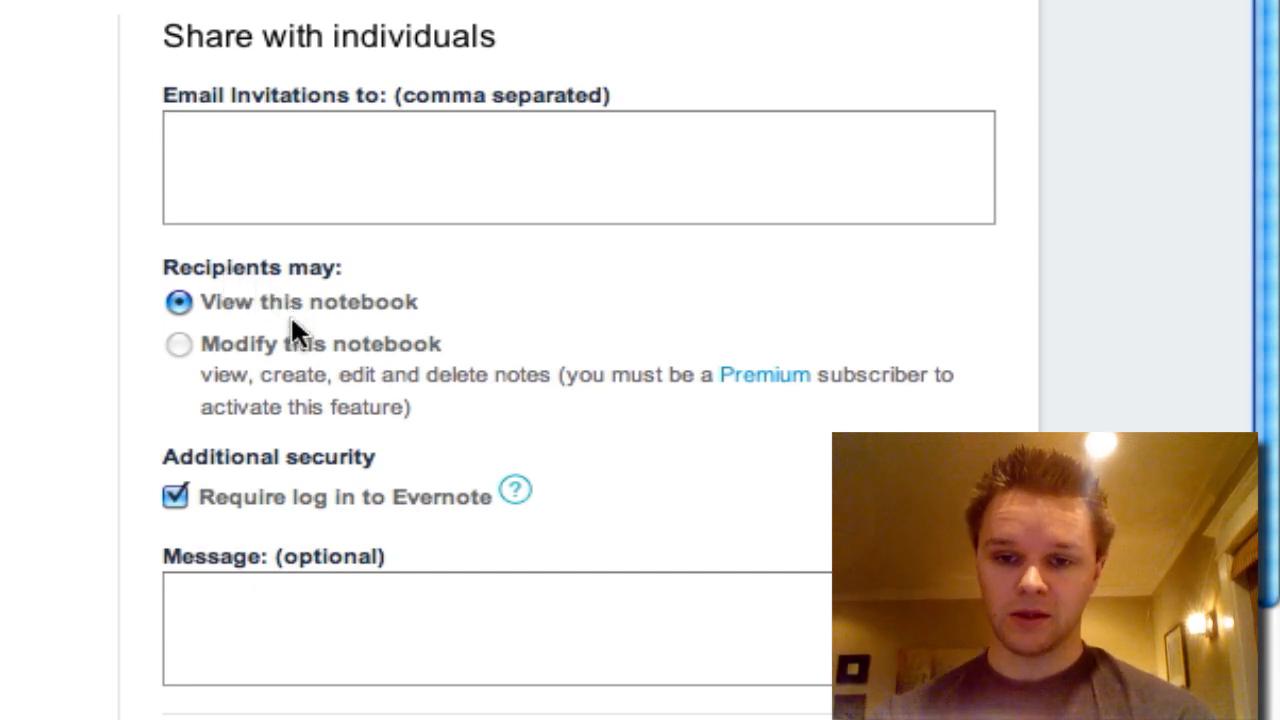
pyautogui.moveTo(296, 388)
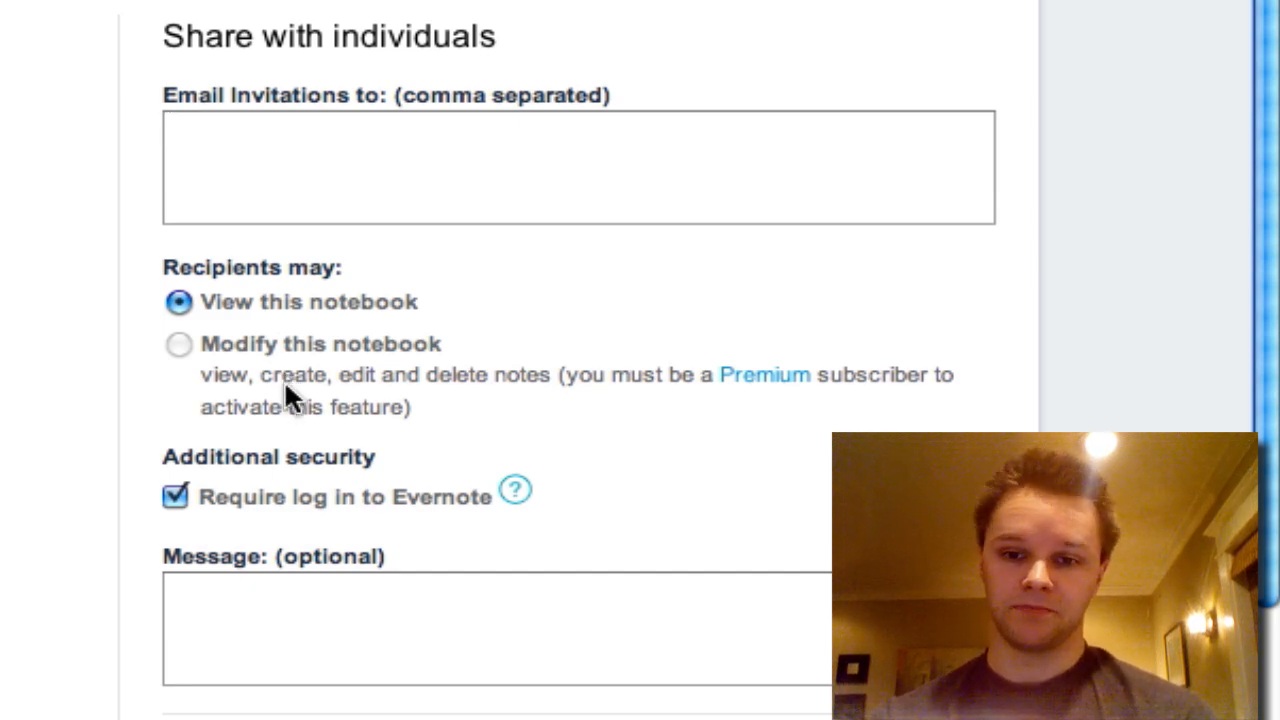
pyautogui.moveTo(130, 504)
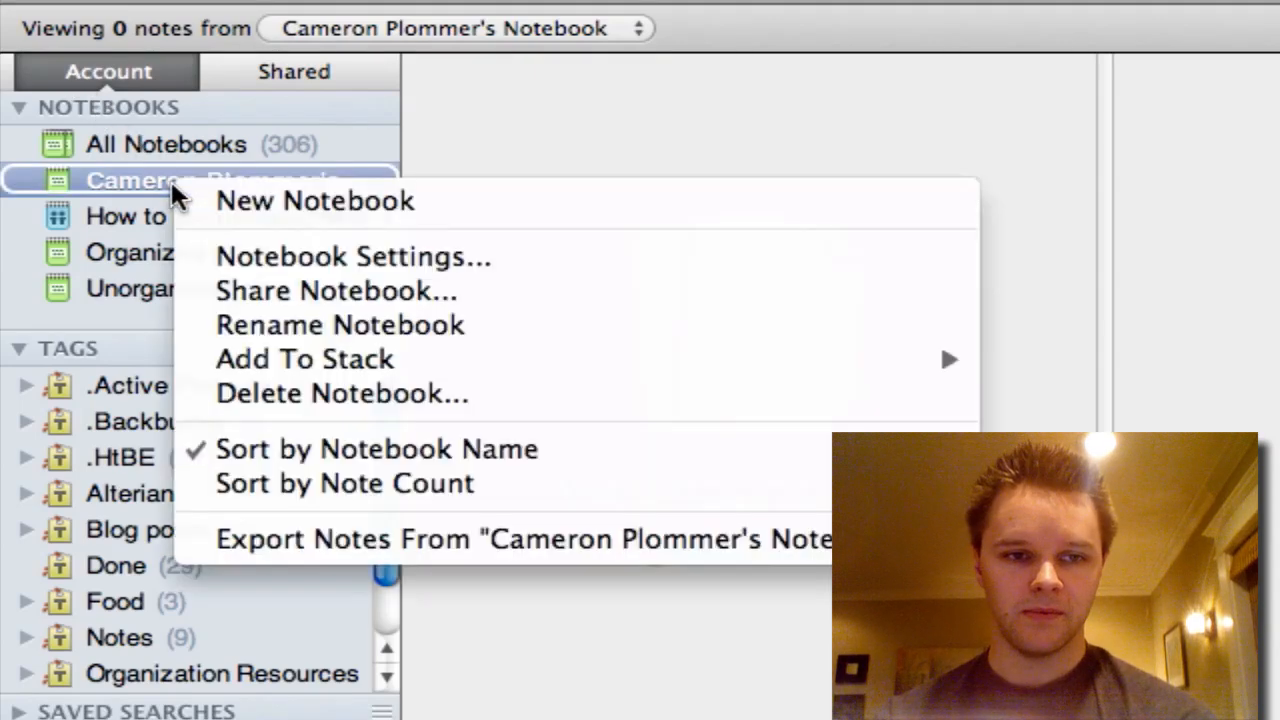
pyautogui.moveTo(316, 200)
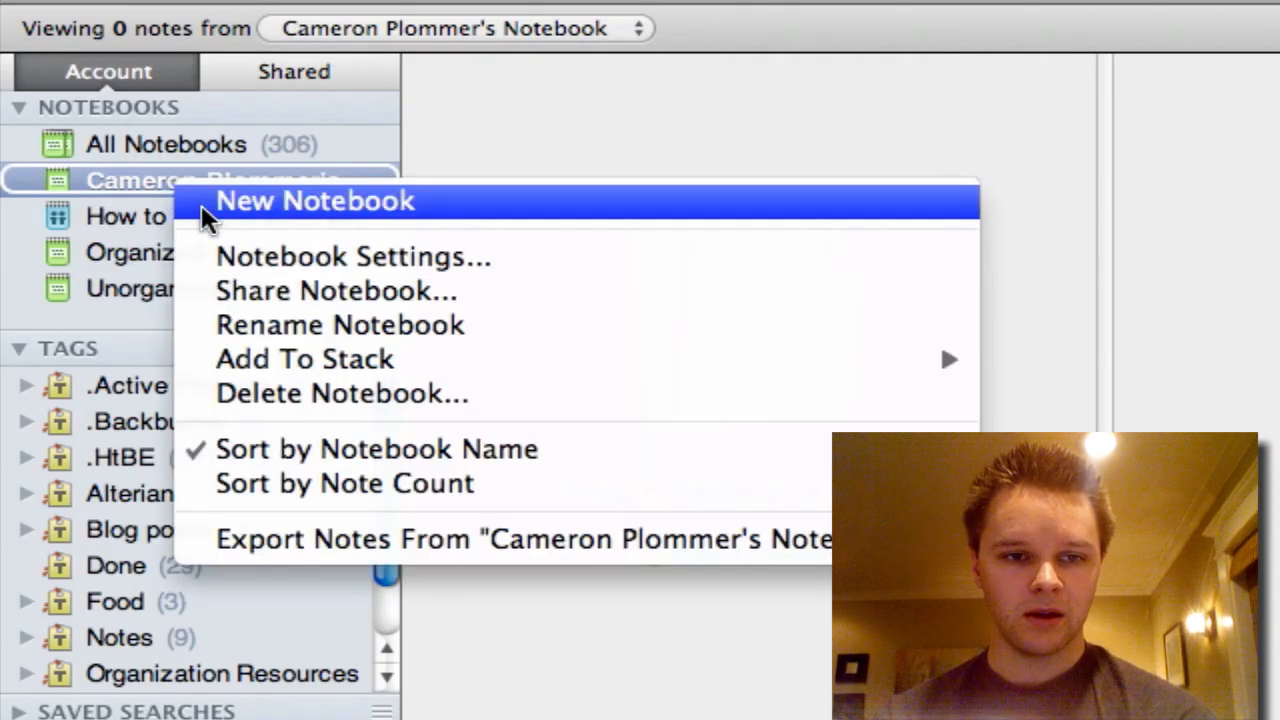
pyautogui.moveTo(600, 360)
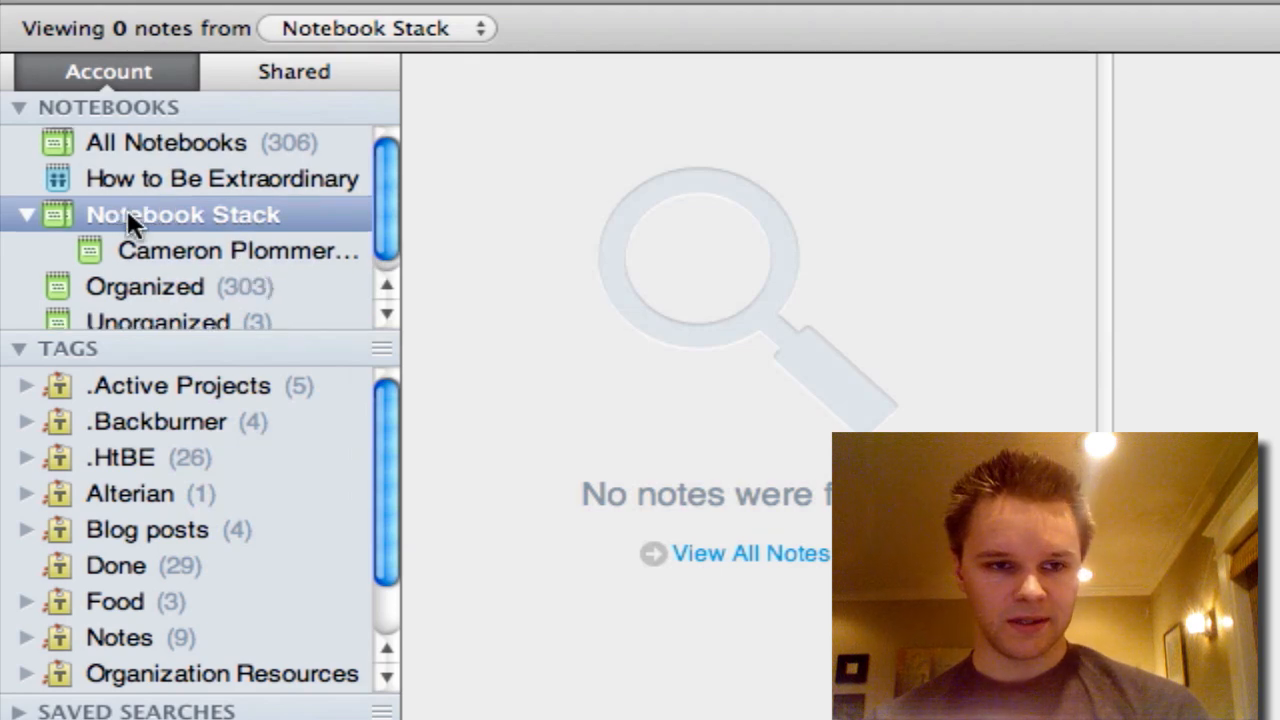
pyautogui.moveTo(184, 258)
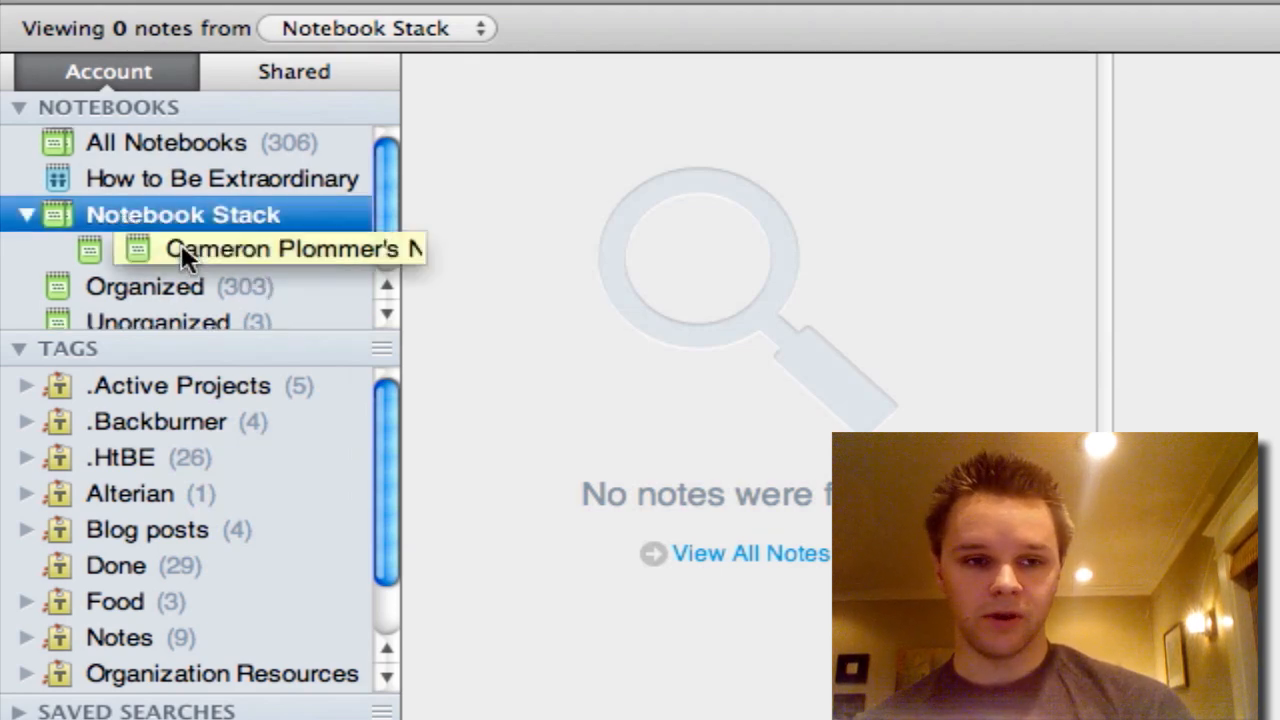
# Step: Check the new Notebook Stack and Cameron Plommer's Notebook now inside it
pyautogui.click(240, 248)
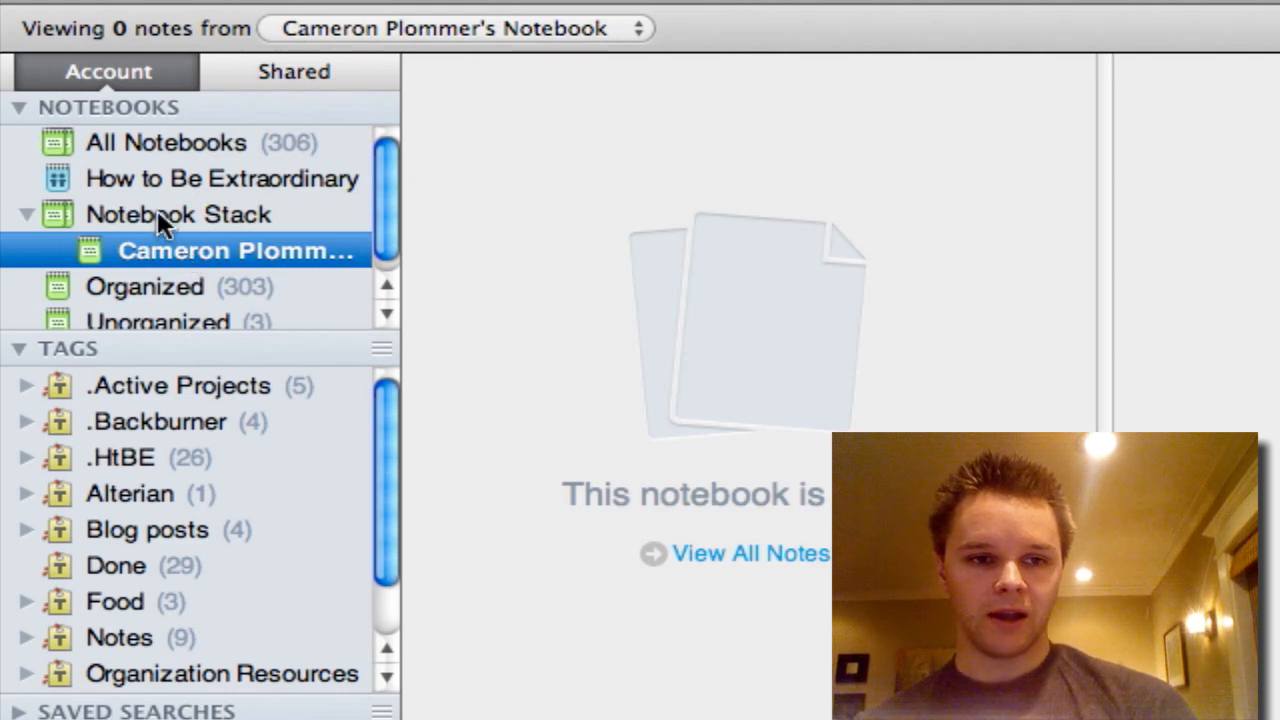
pyautogui.click(182, 214)
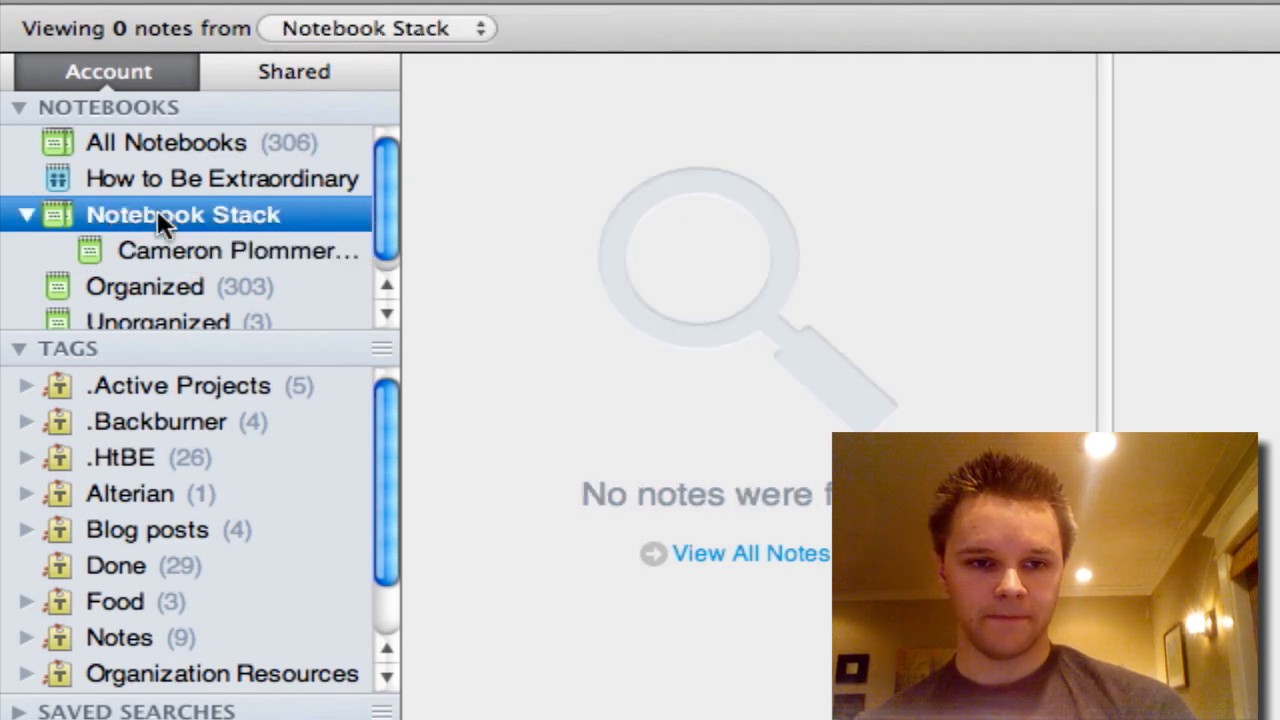
pyautogui.moveTo(184, 256)
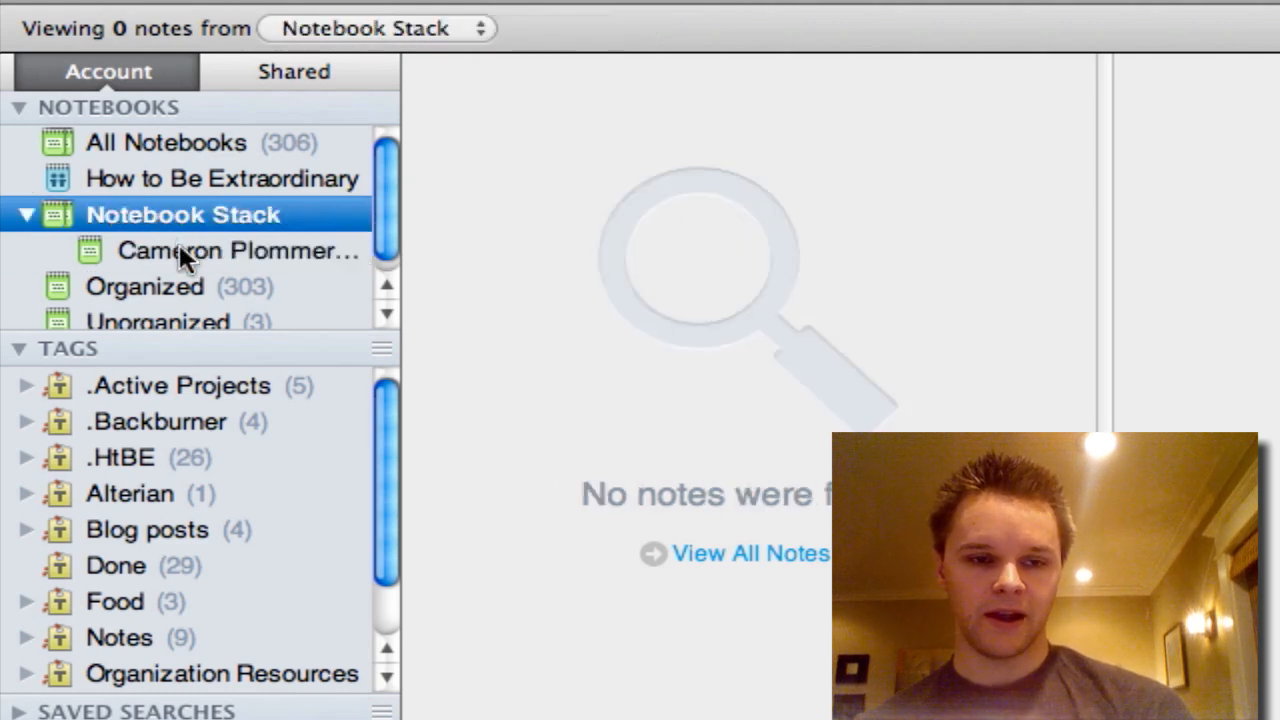
pyautogui.click(236, 250)
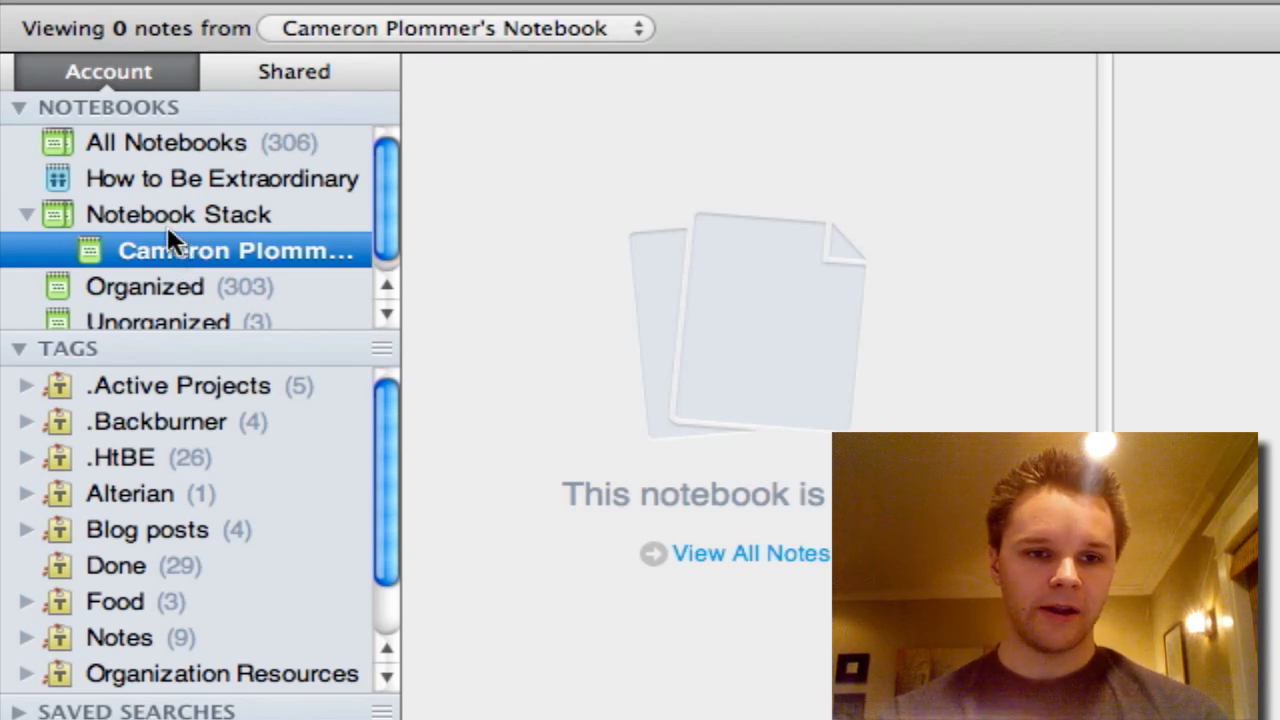
# Step: Rename the stack to Cooking and its notebook to Recipes
pyautogui.rightClick(178, 214)
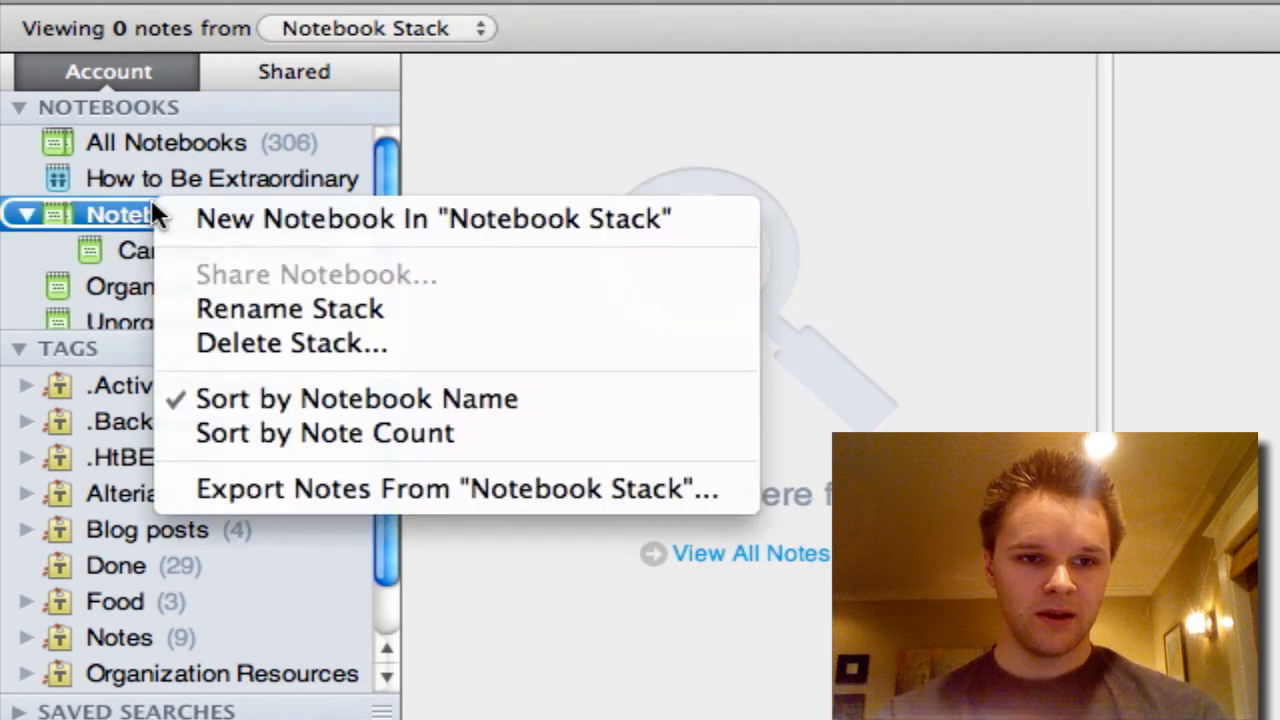
pyautogui.moveTo(290, 308)
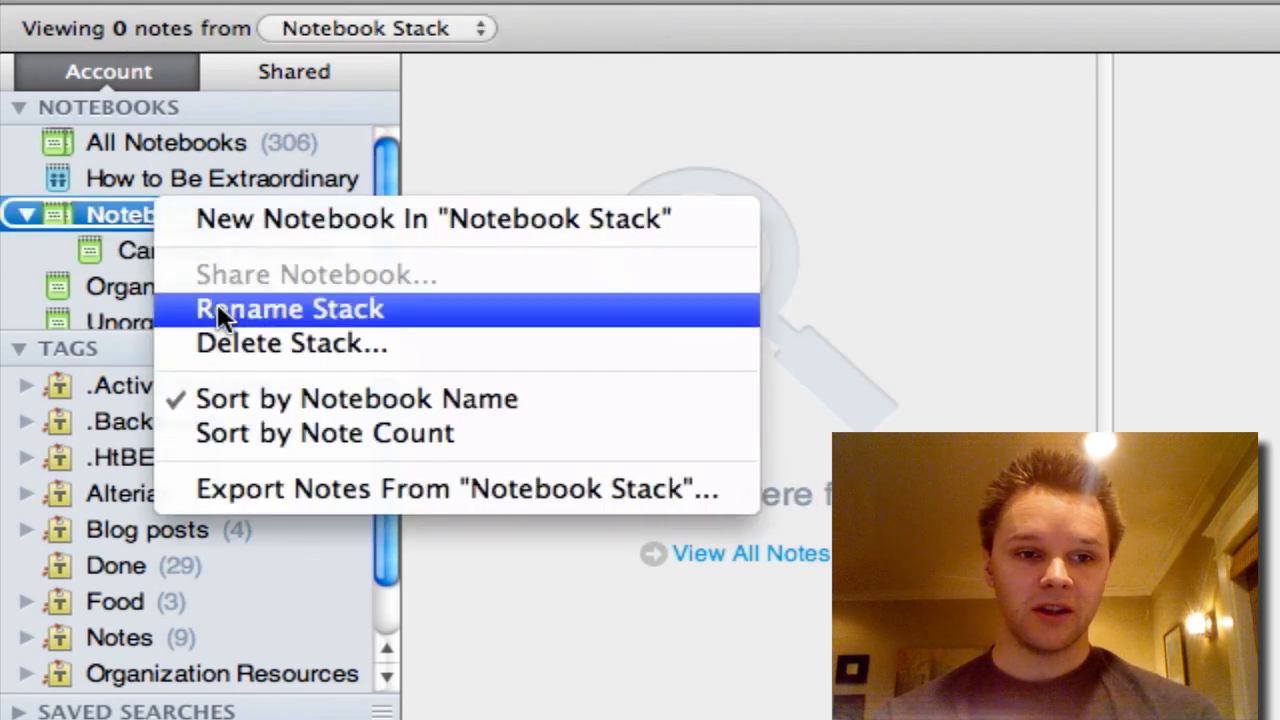
pyautogui.click(288, 308)
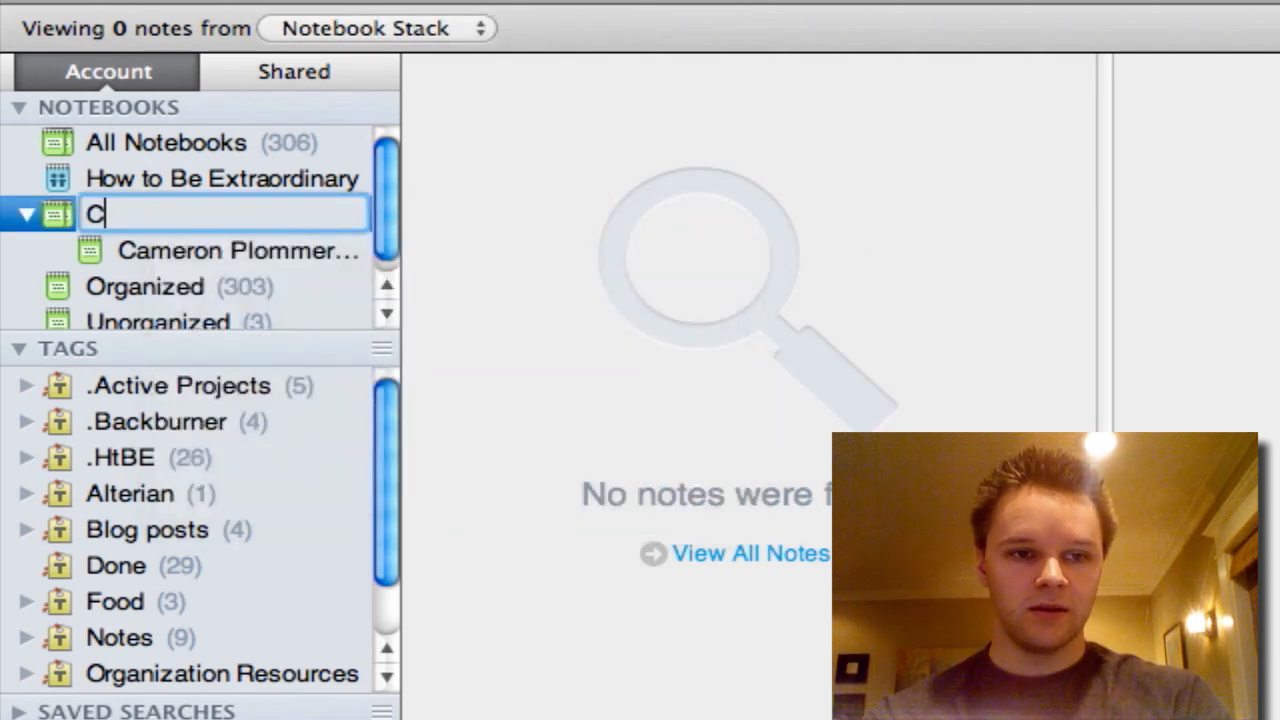
pyautogui.write('ooking')
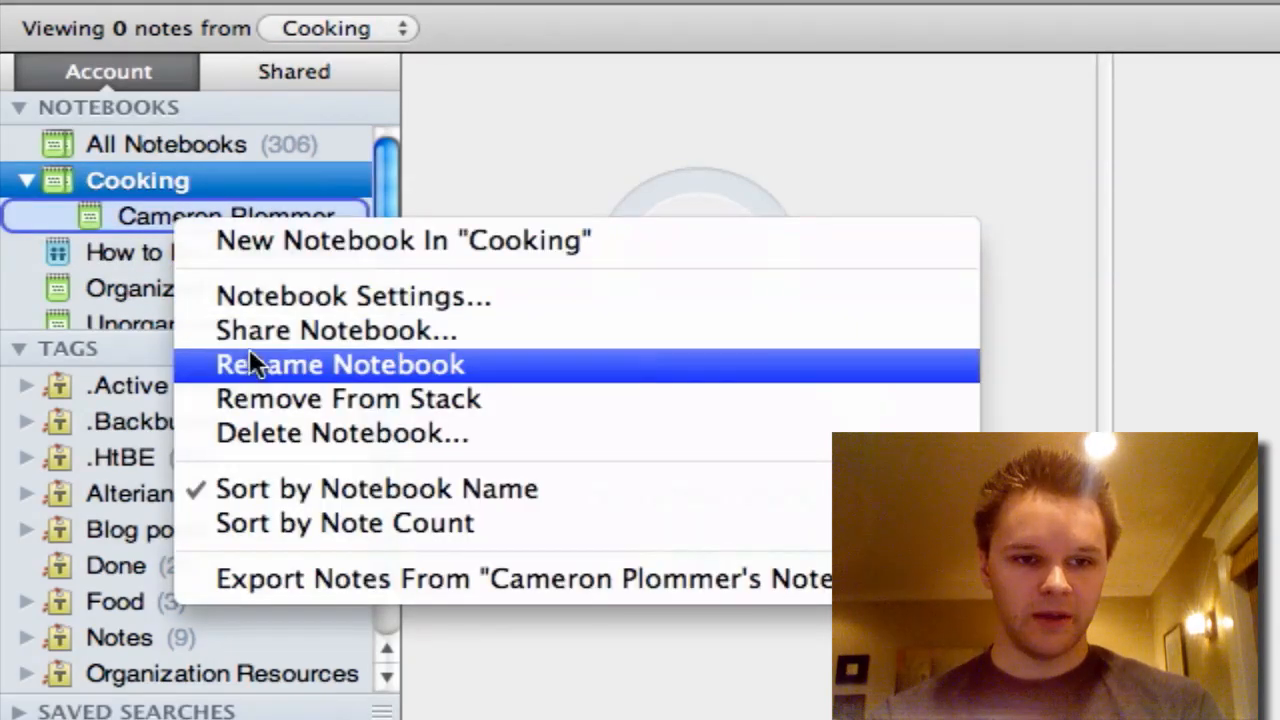
pyautogui.click(340, 364)
pyautogui.write('Recipes')
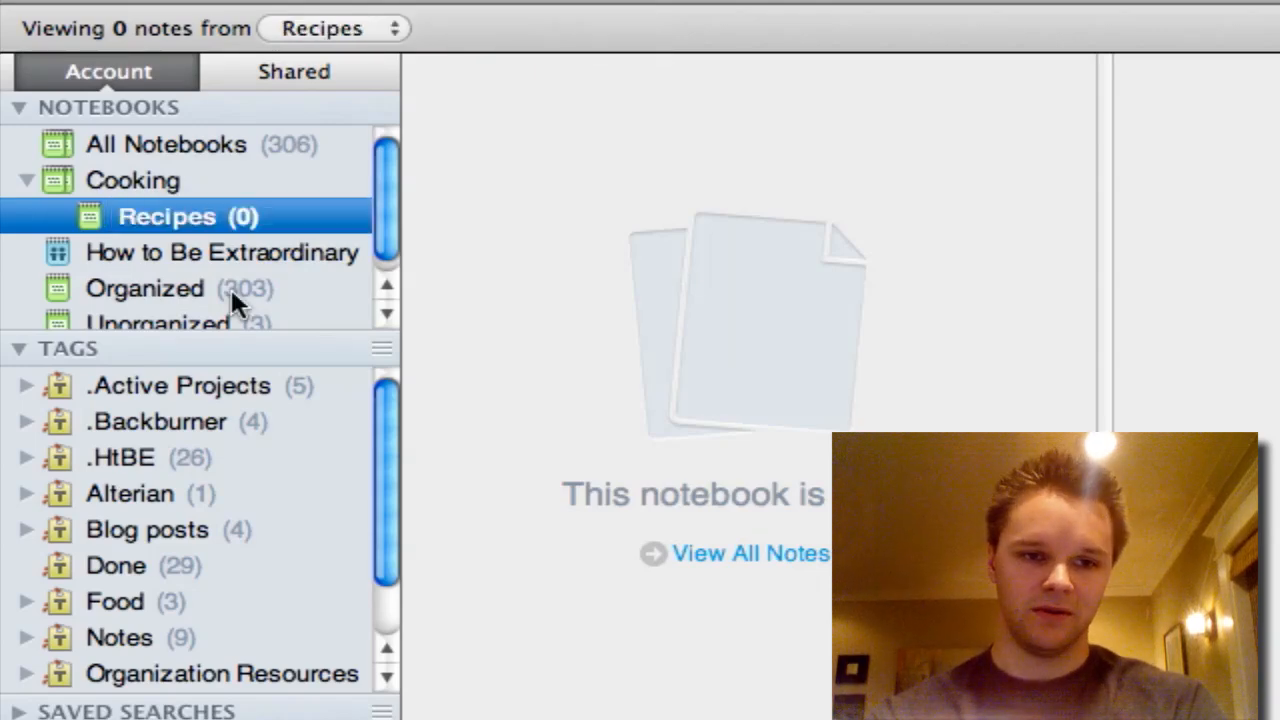
# Step: Create a Techniques notebook in the Cooking stack and review it beside Recipes
pyautogui.rightClick(132, 180)
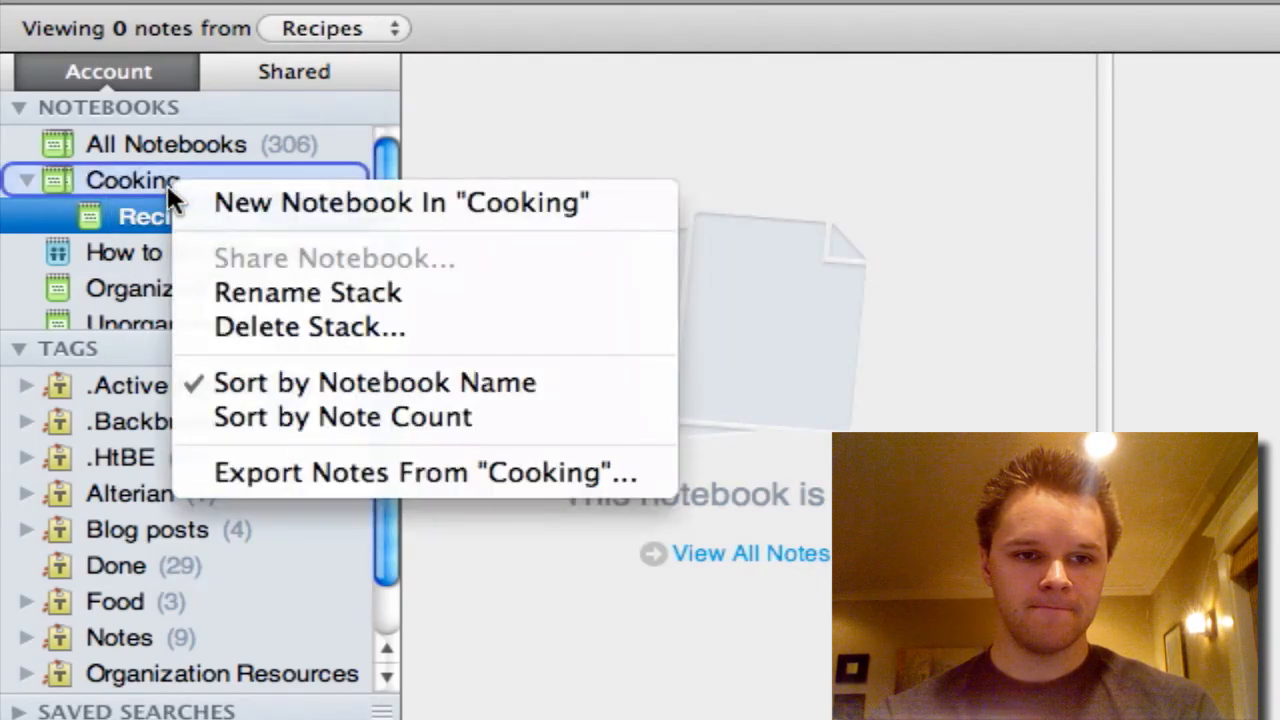
pyautogui.click(400, 202)
pyautogui.write('Techniques')
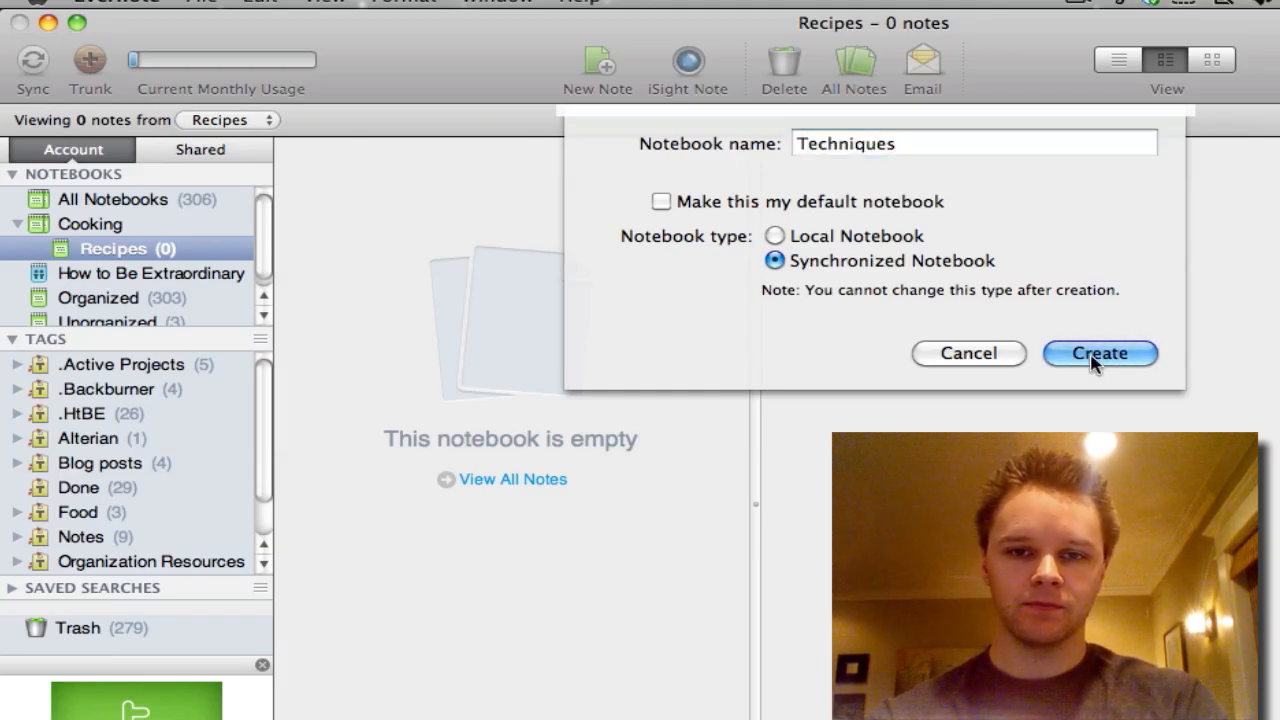
pyautogui.click(1100, 352)
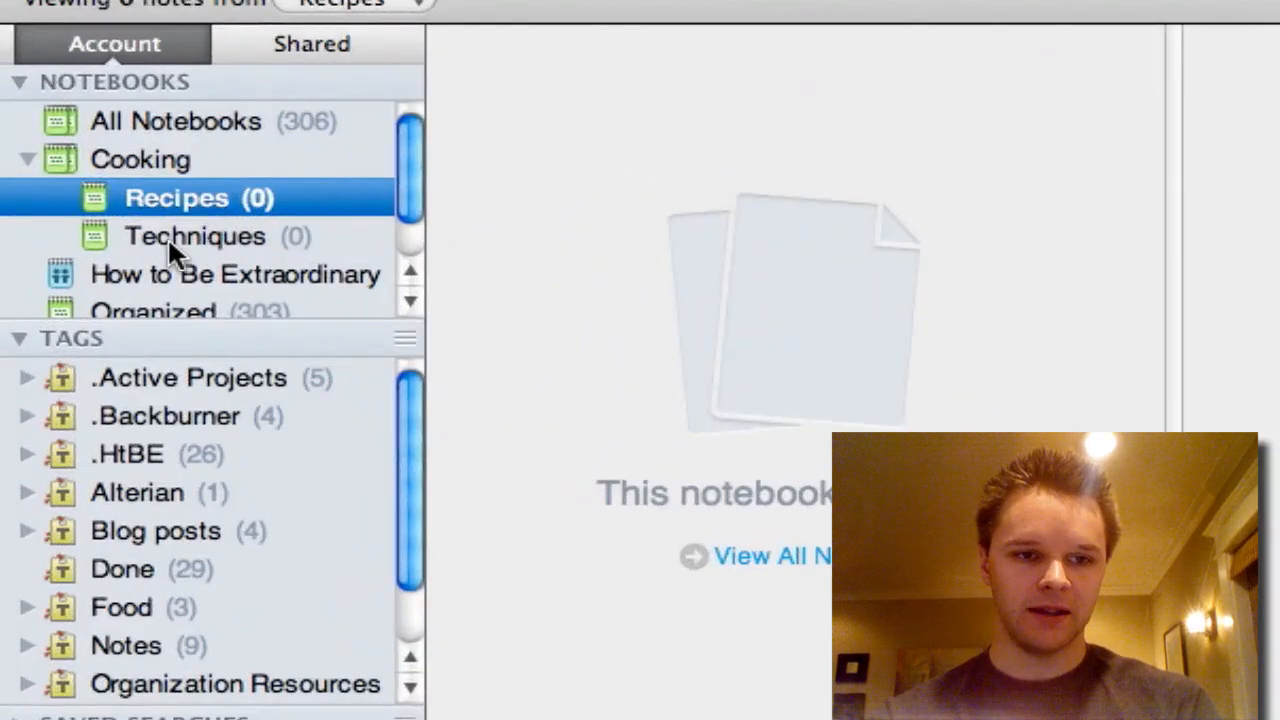
pyautogui.click(196, 236)
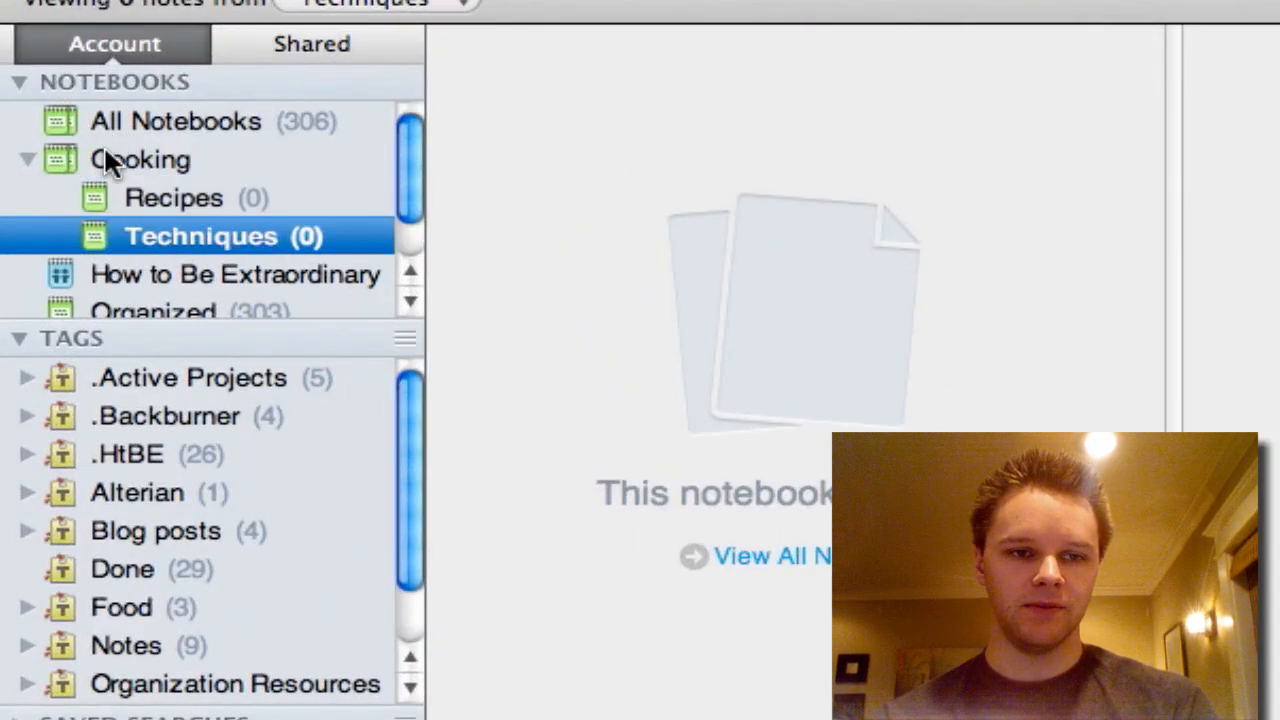
pyautogui.click(144, 160)
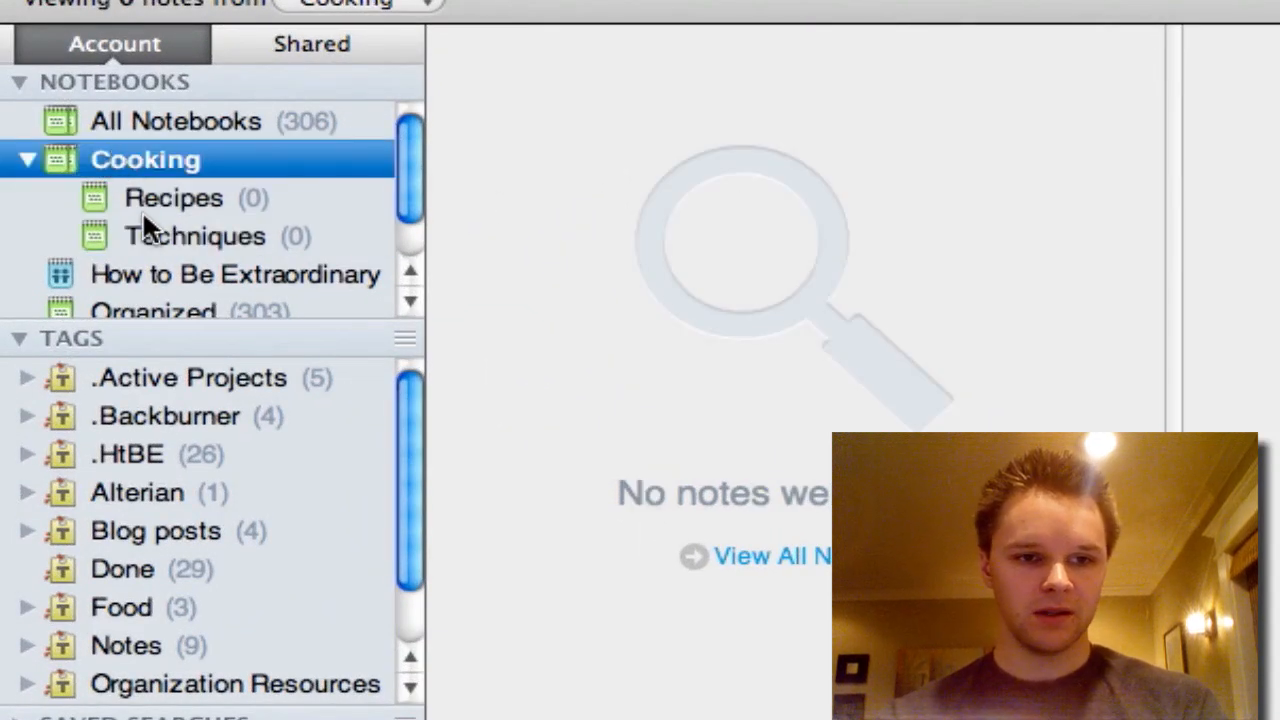
pyautogui.click(174, 198)
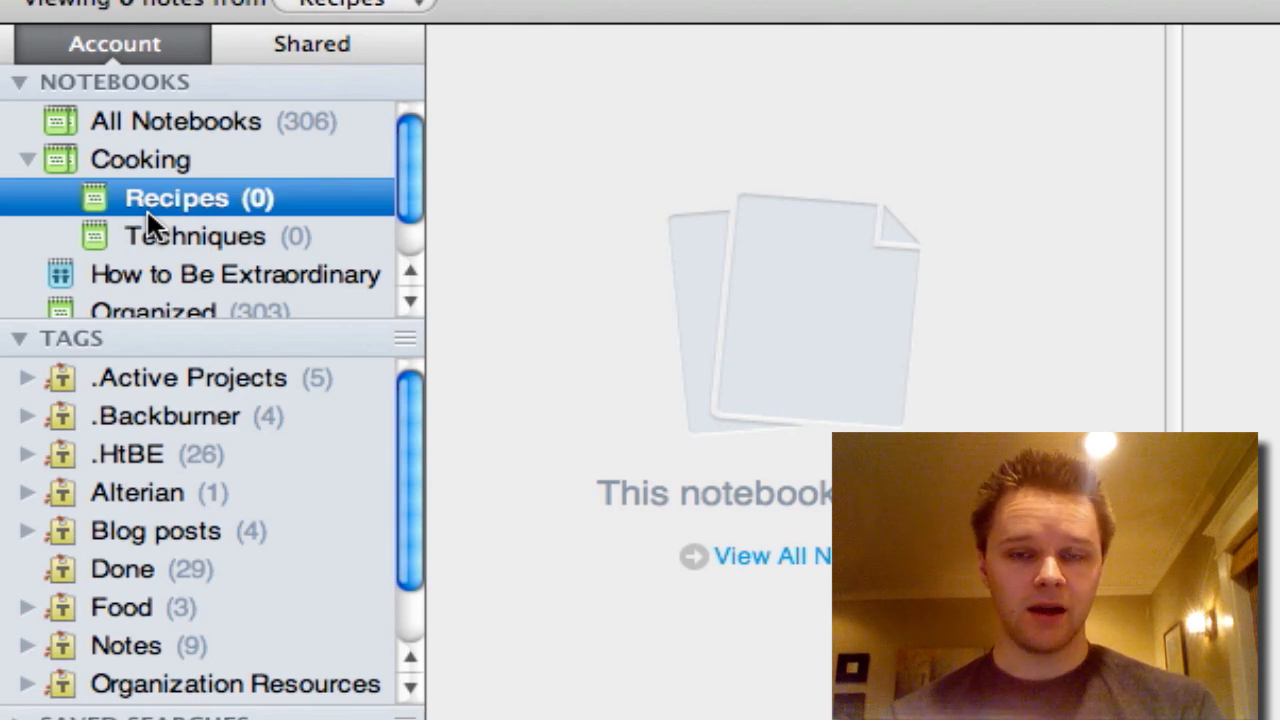